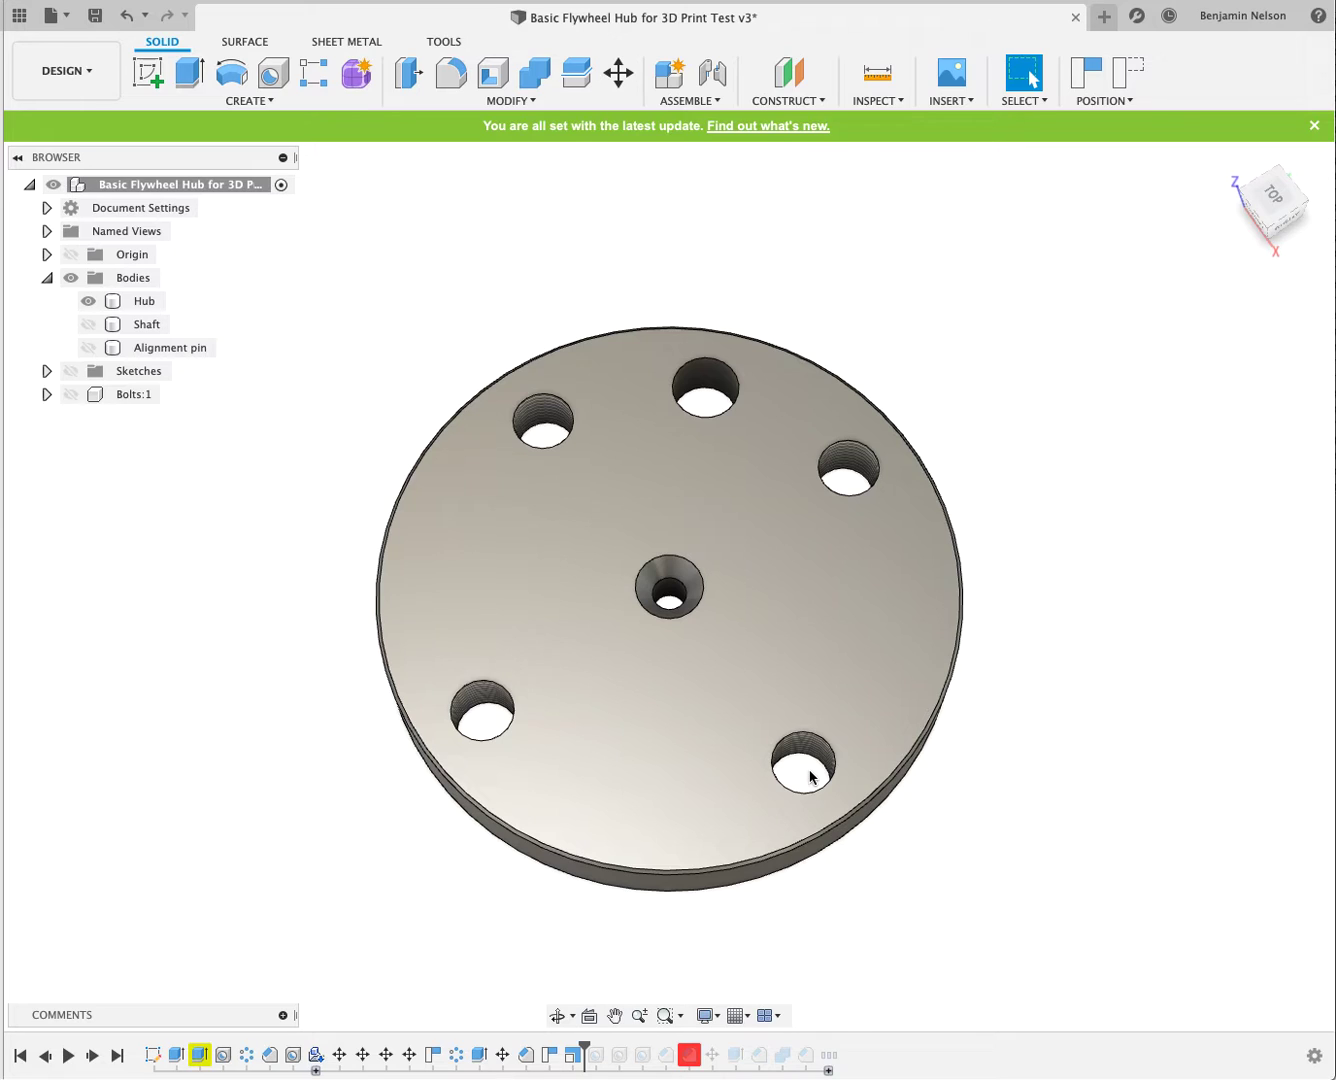
Step: Make the Alignment pin body visible and deselect the Hub body
left_click(144, 300)
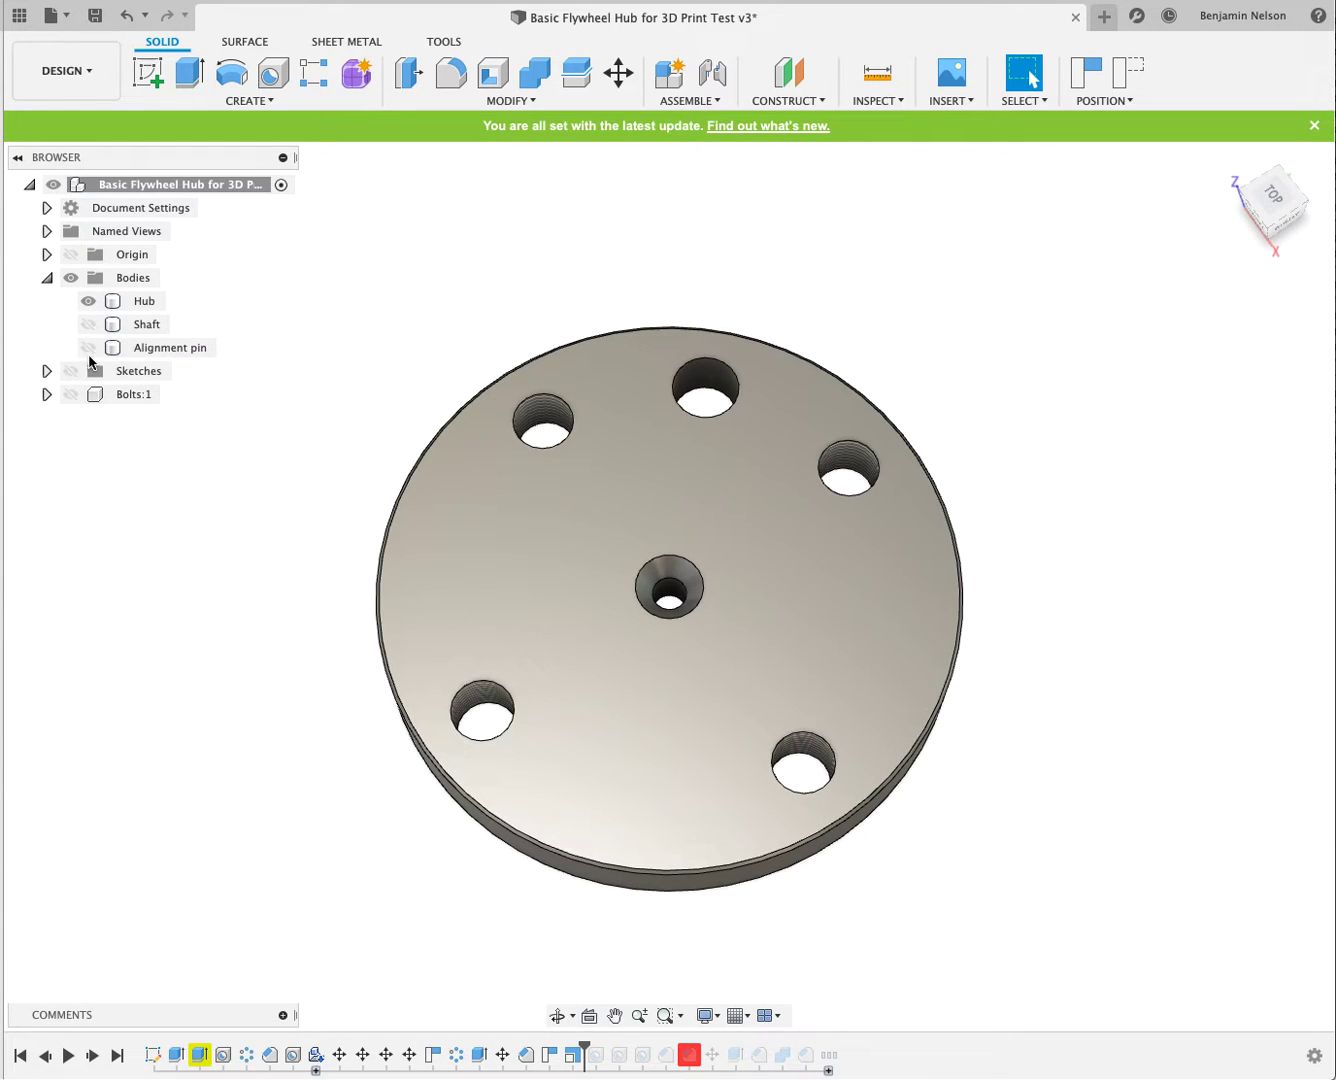
left_click(88, 347)
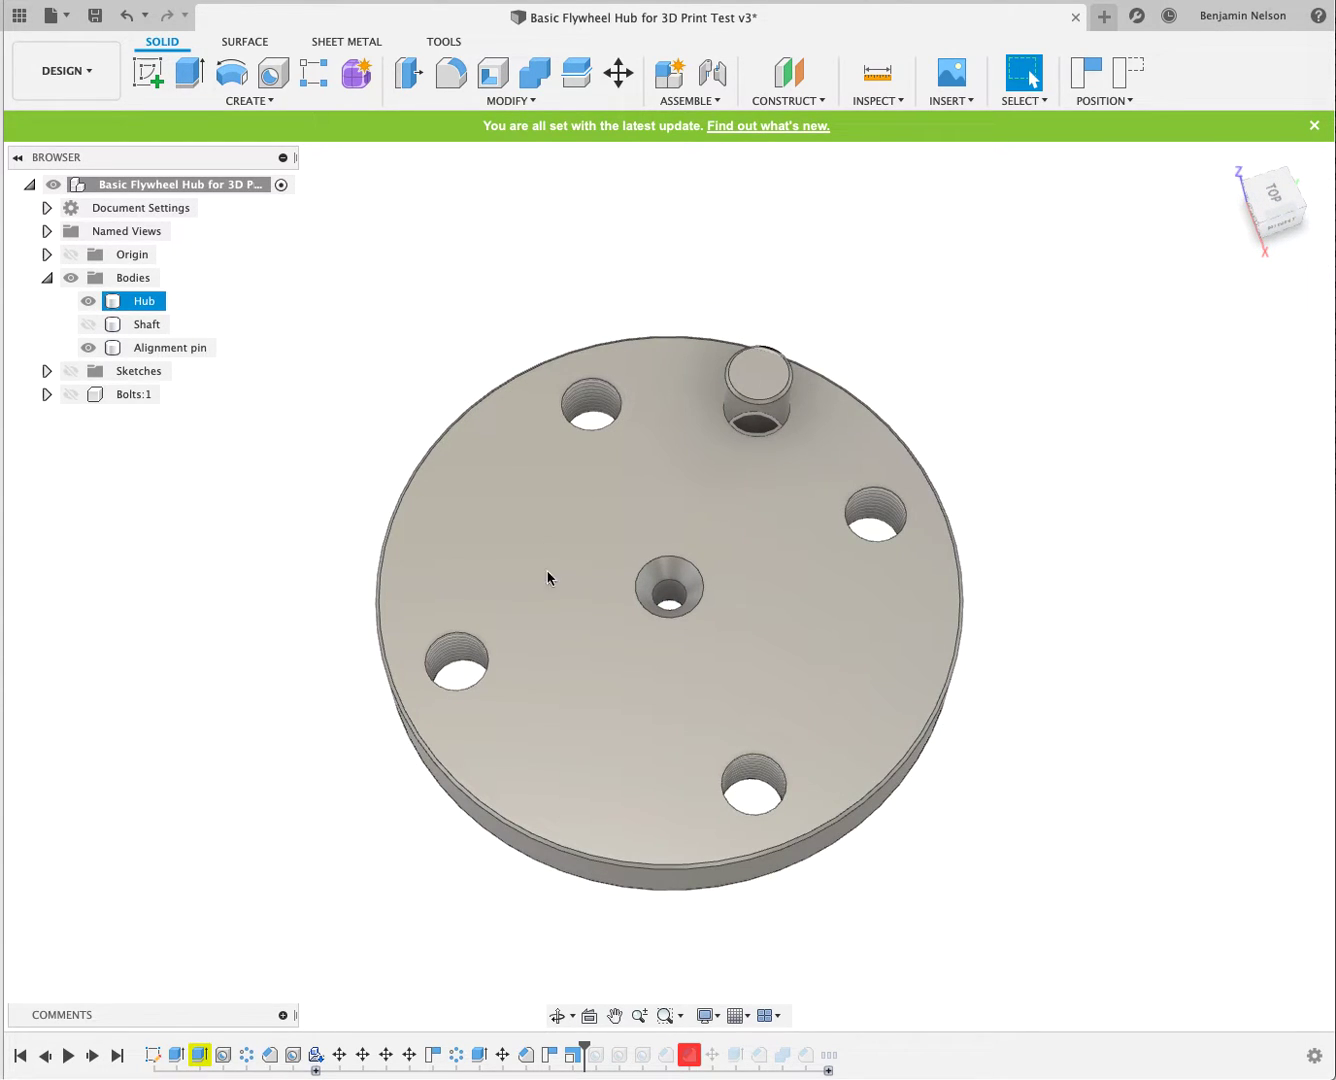
mouse_move(670, 541)
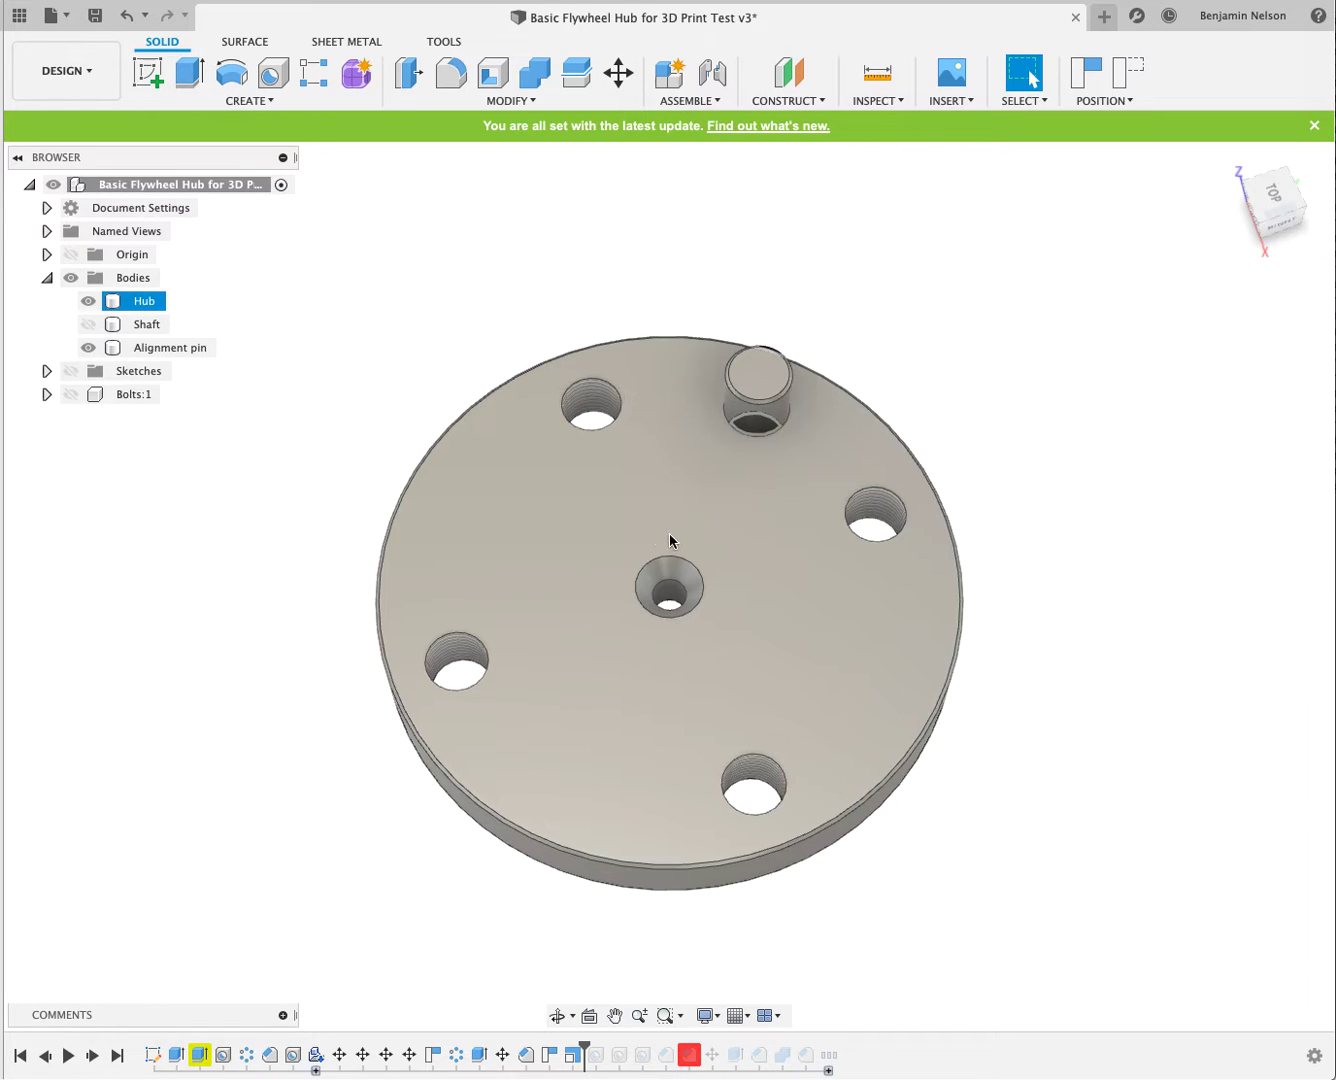
left_click(215, 505)
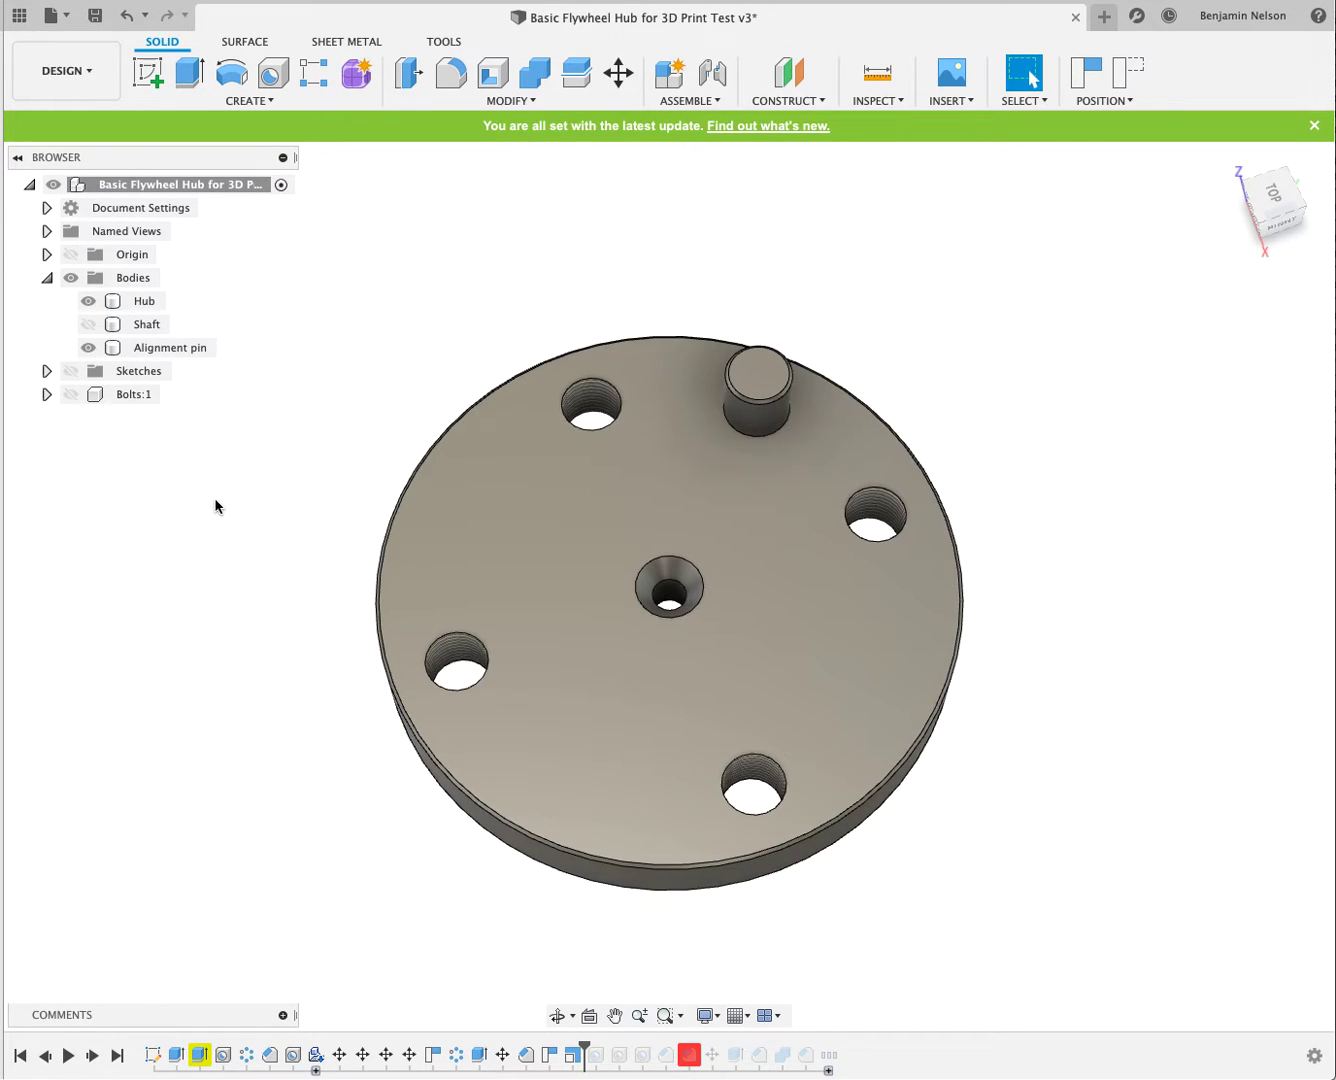
mouse_move(206, 631)
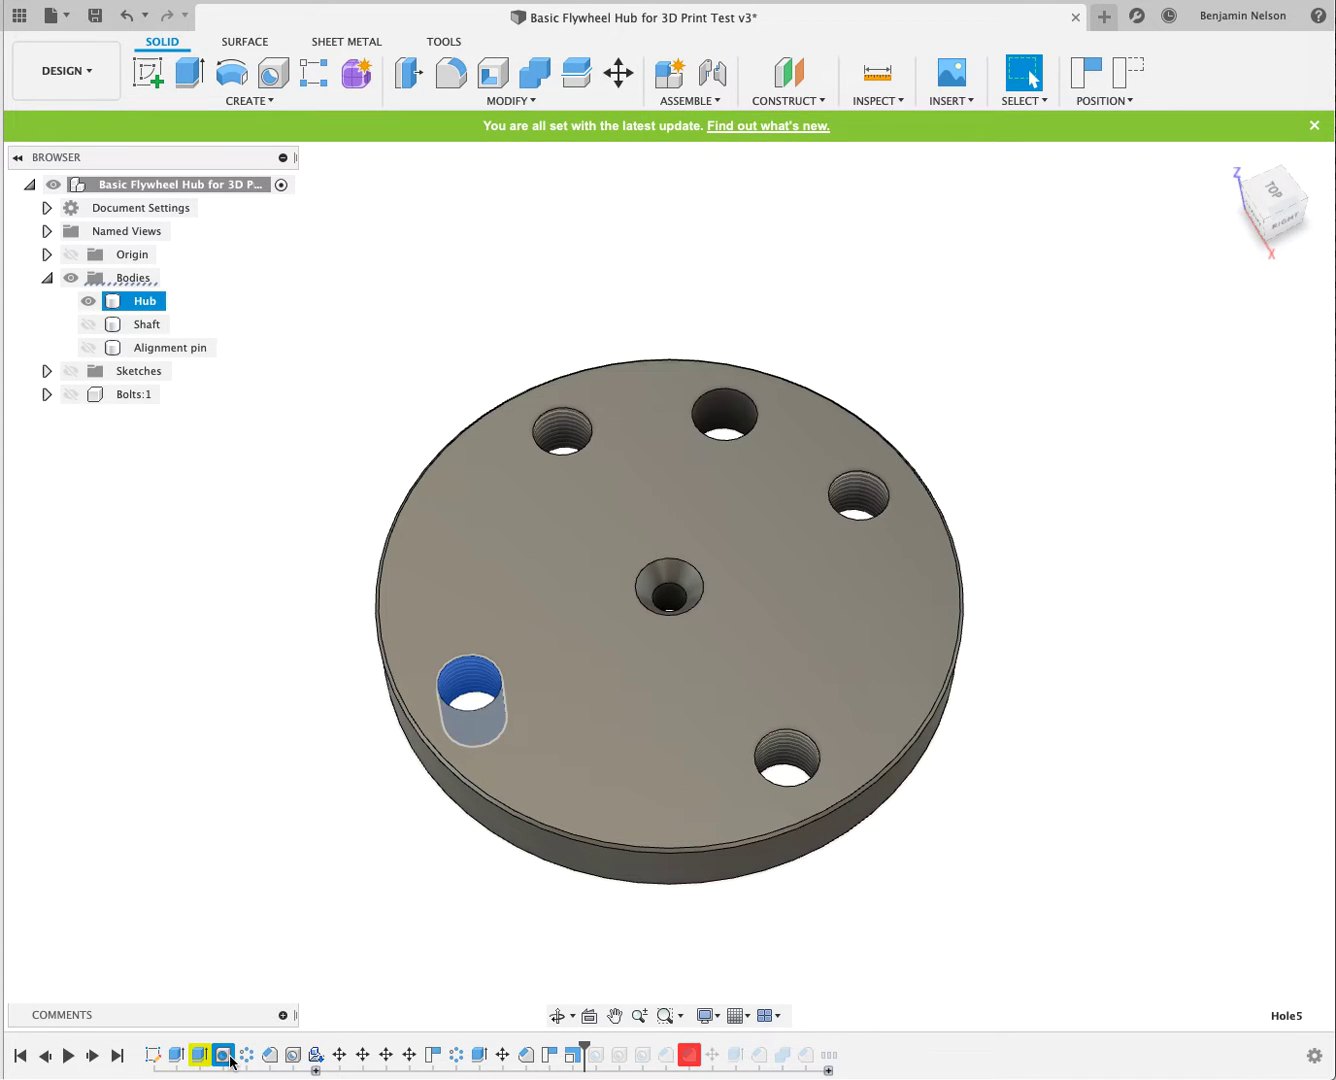
Step: Reopen the Hole5 feature for editing and close it without changes
right_click(233, 1055)
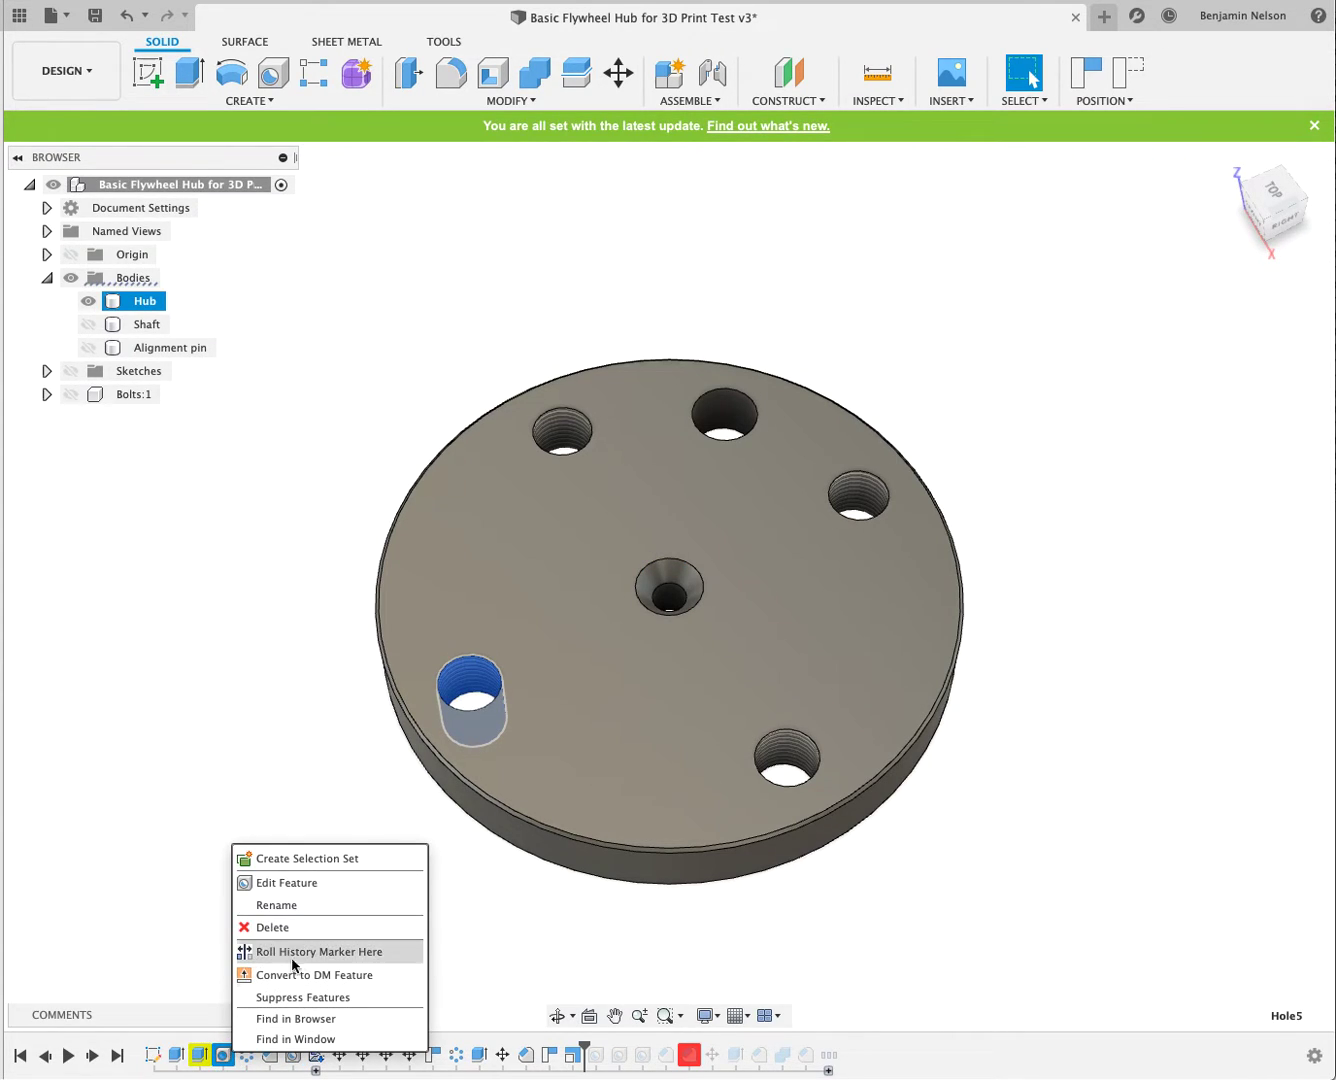
mouse_move(310, 889)
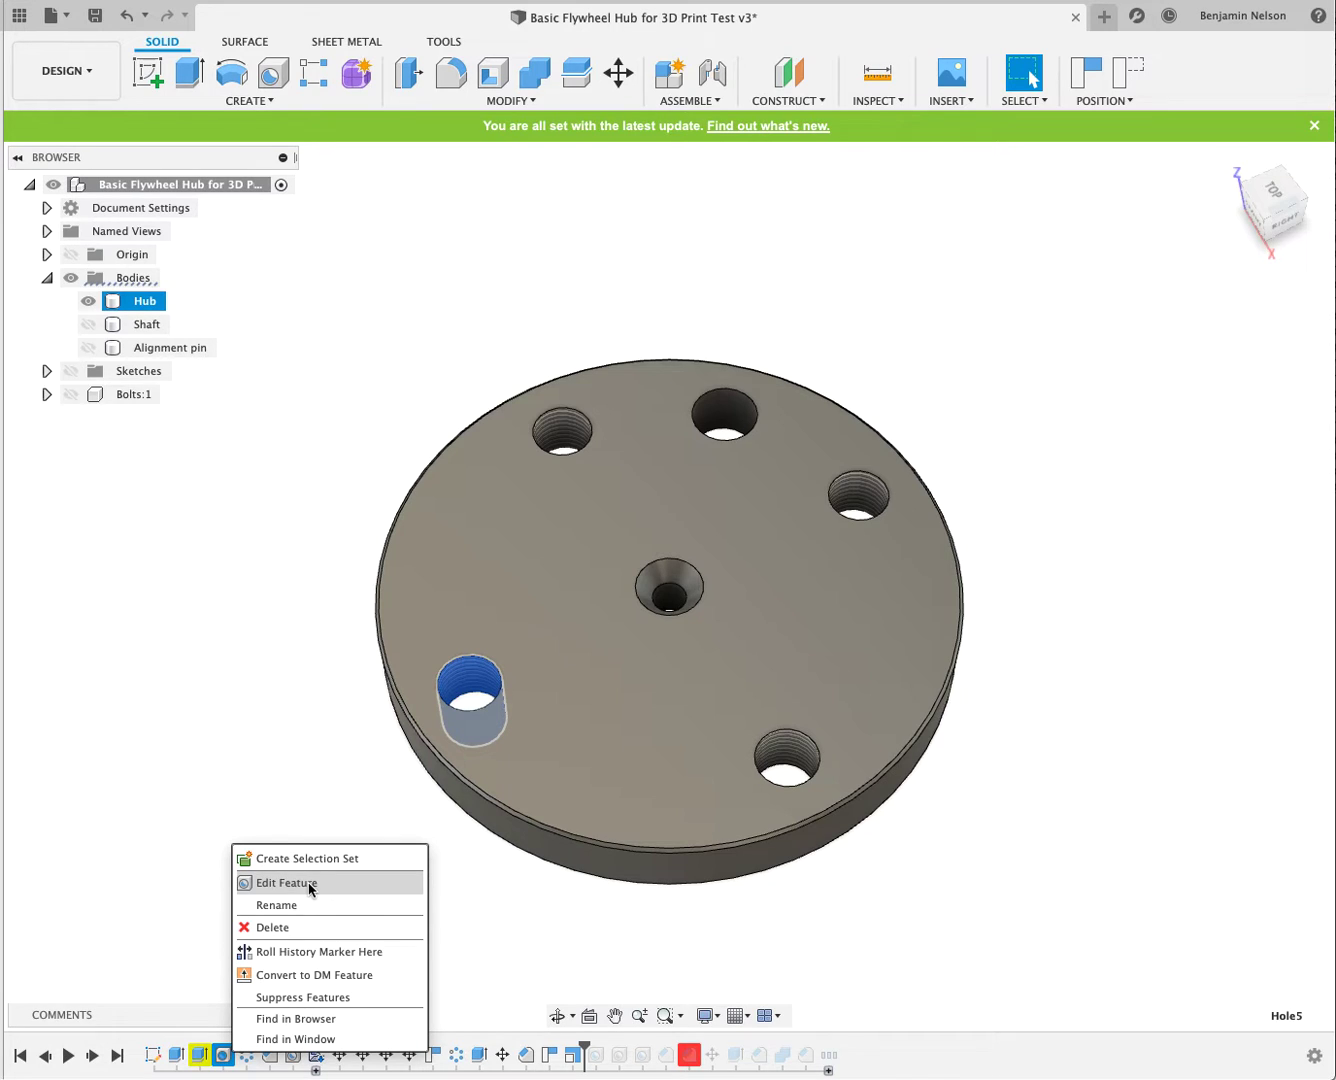
left_click(285, 882)
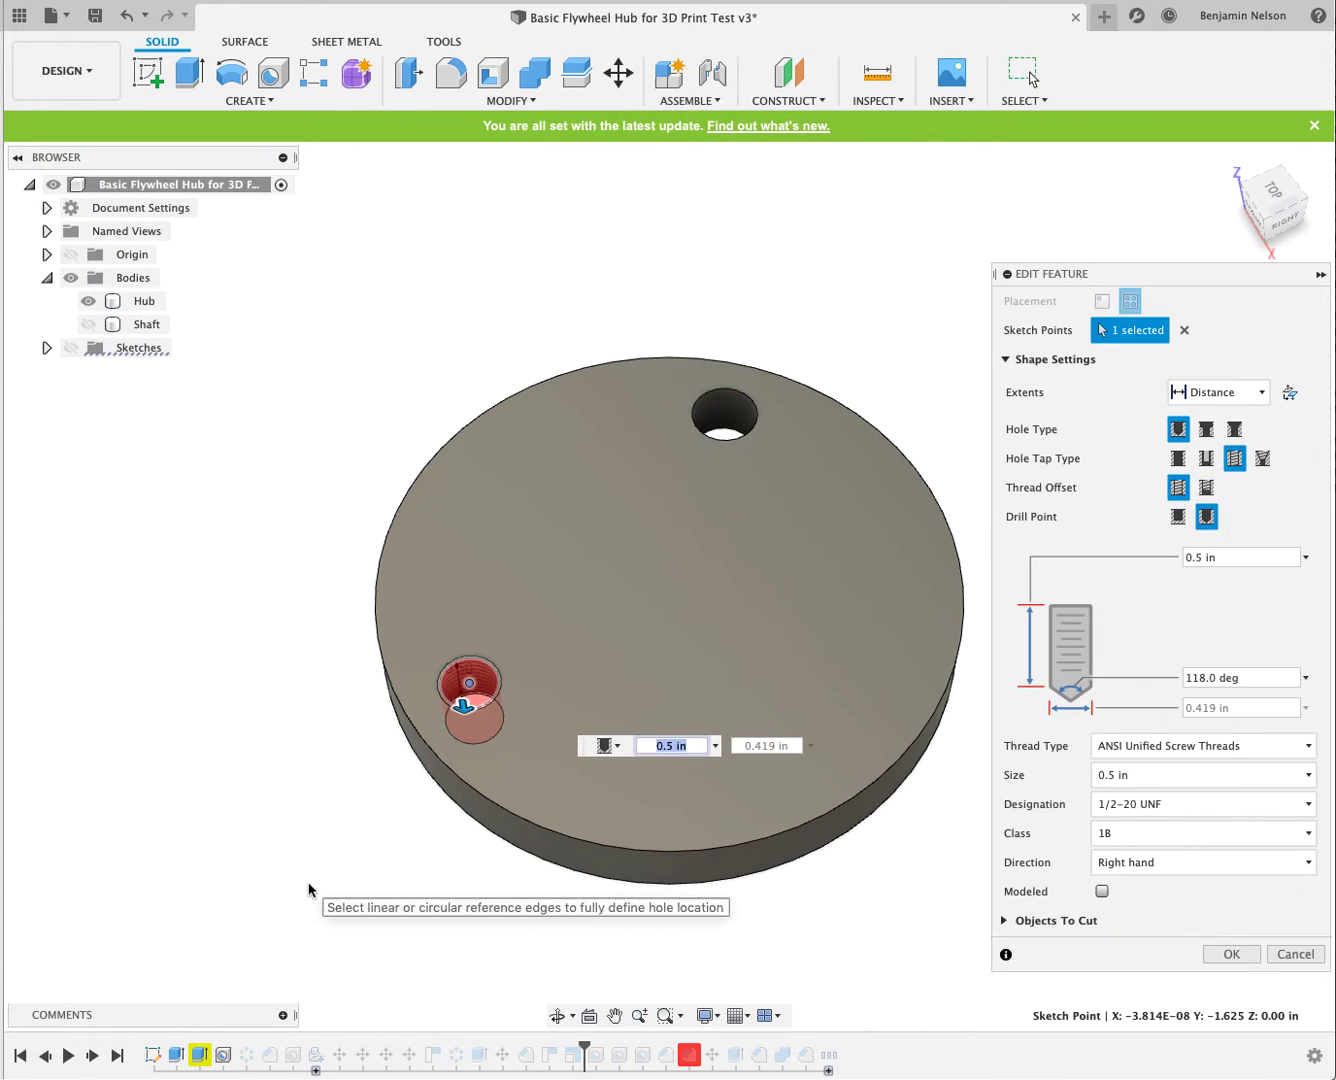
left_click(1207, 517)
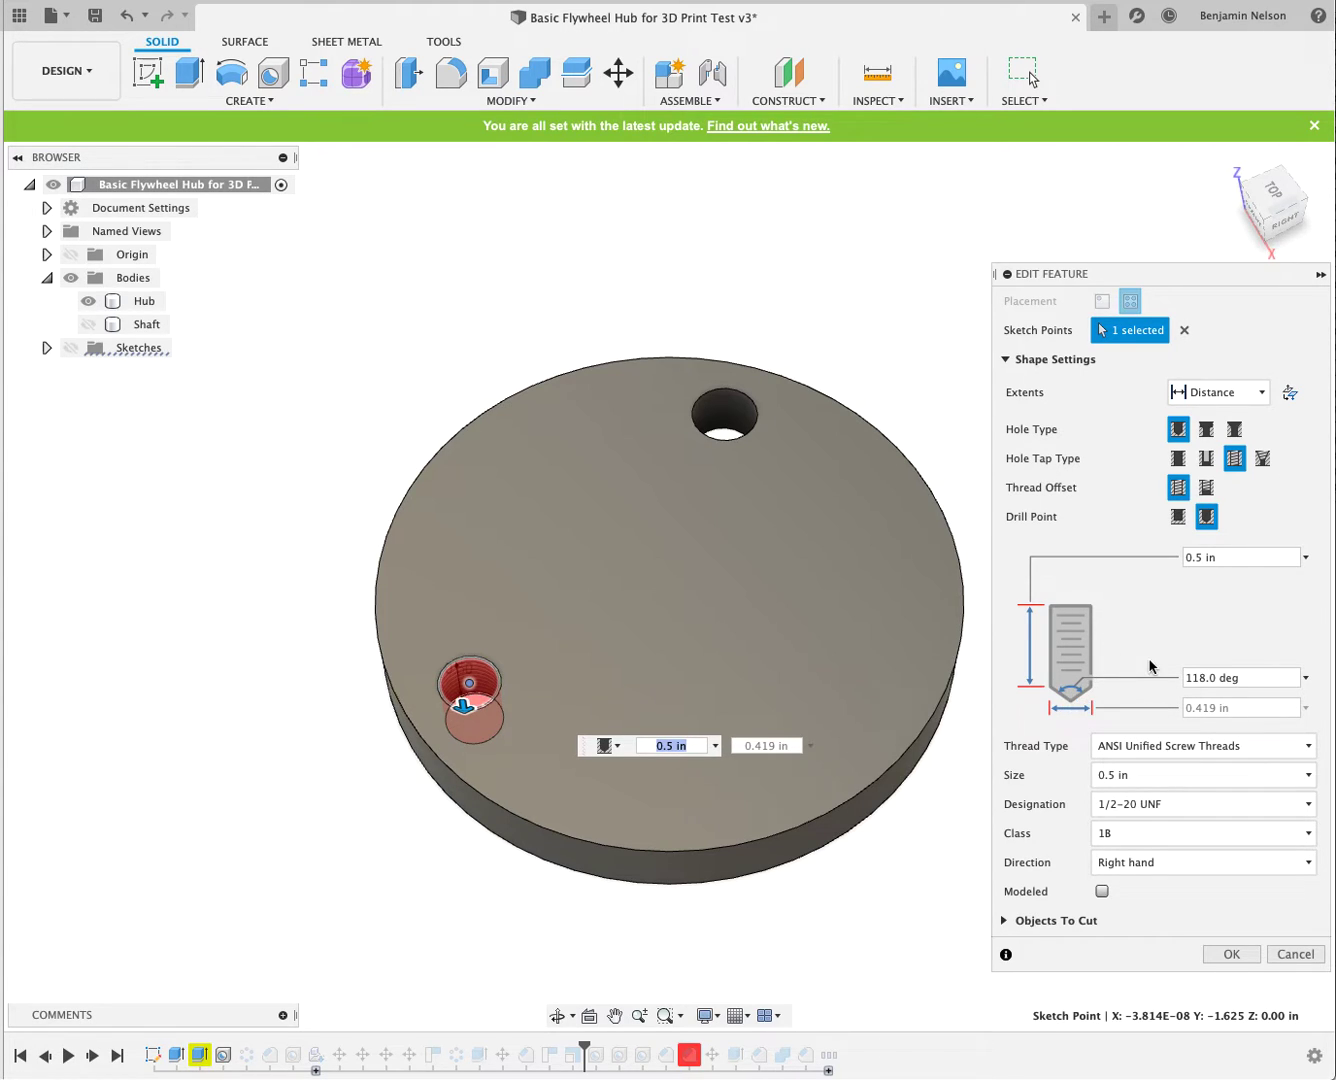
mouse_move(1267, 982)
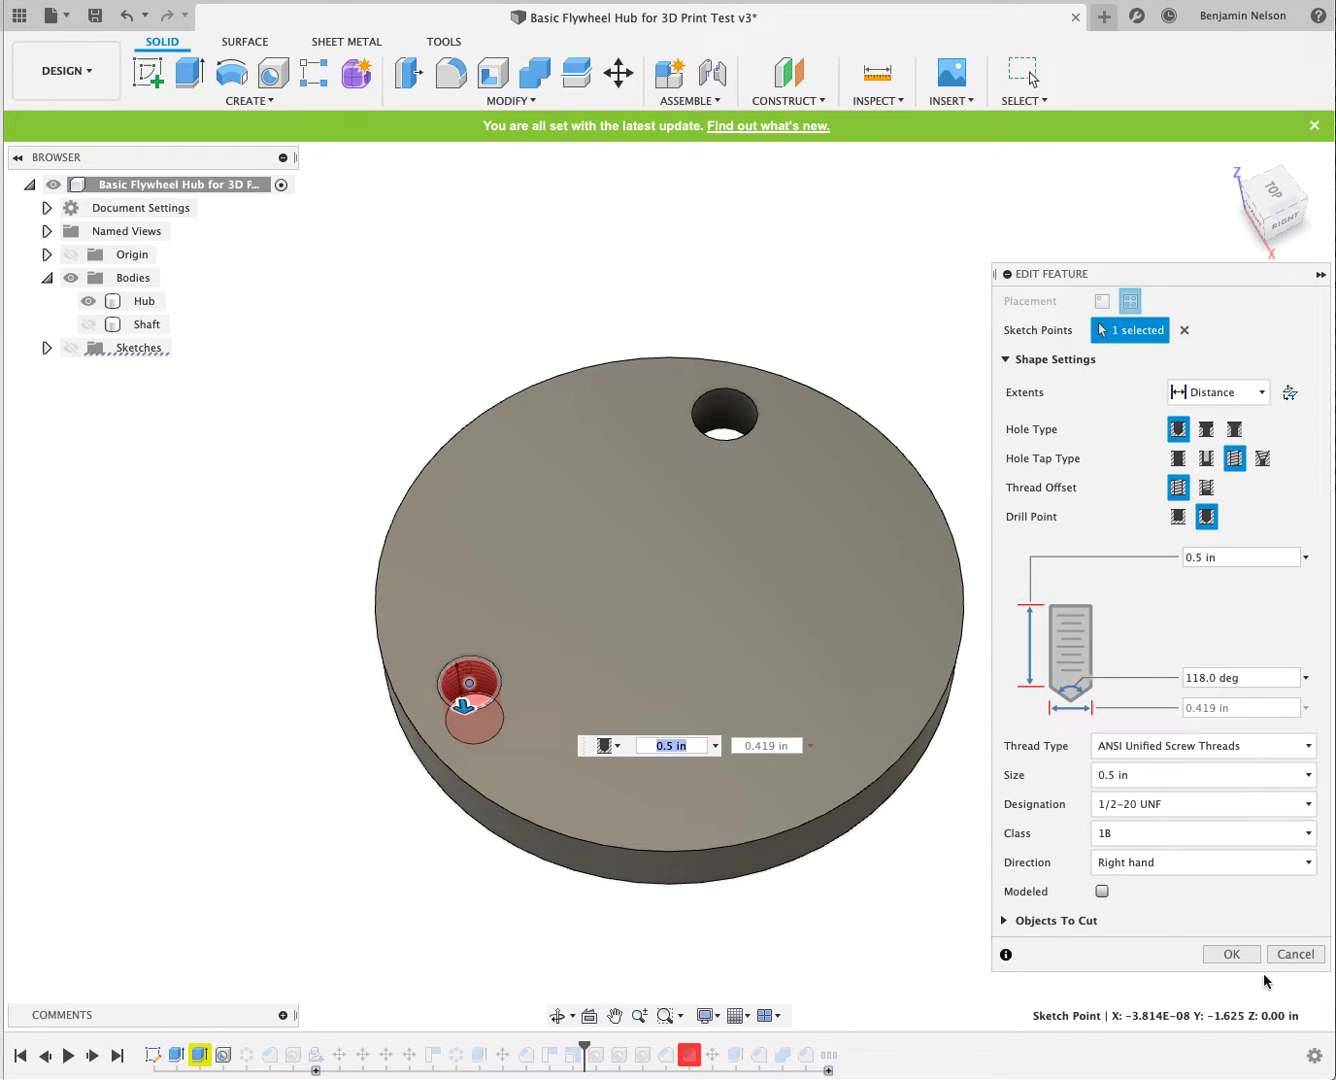
left_click(1230, 953)
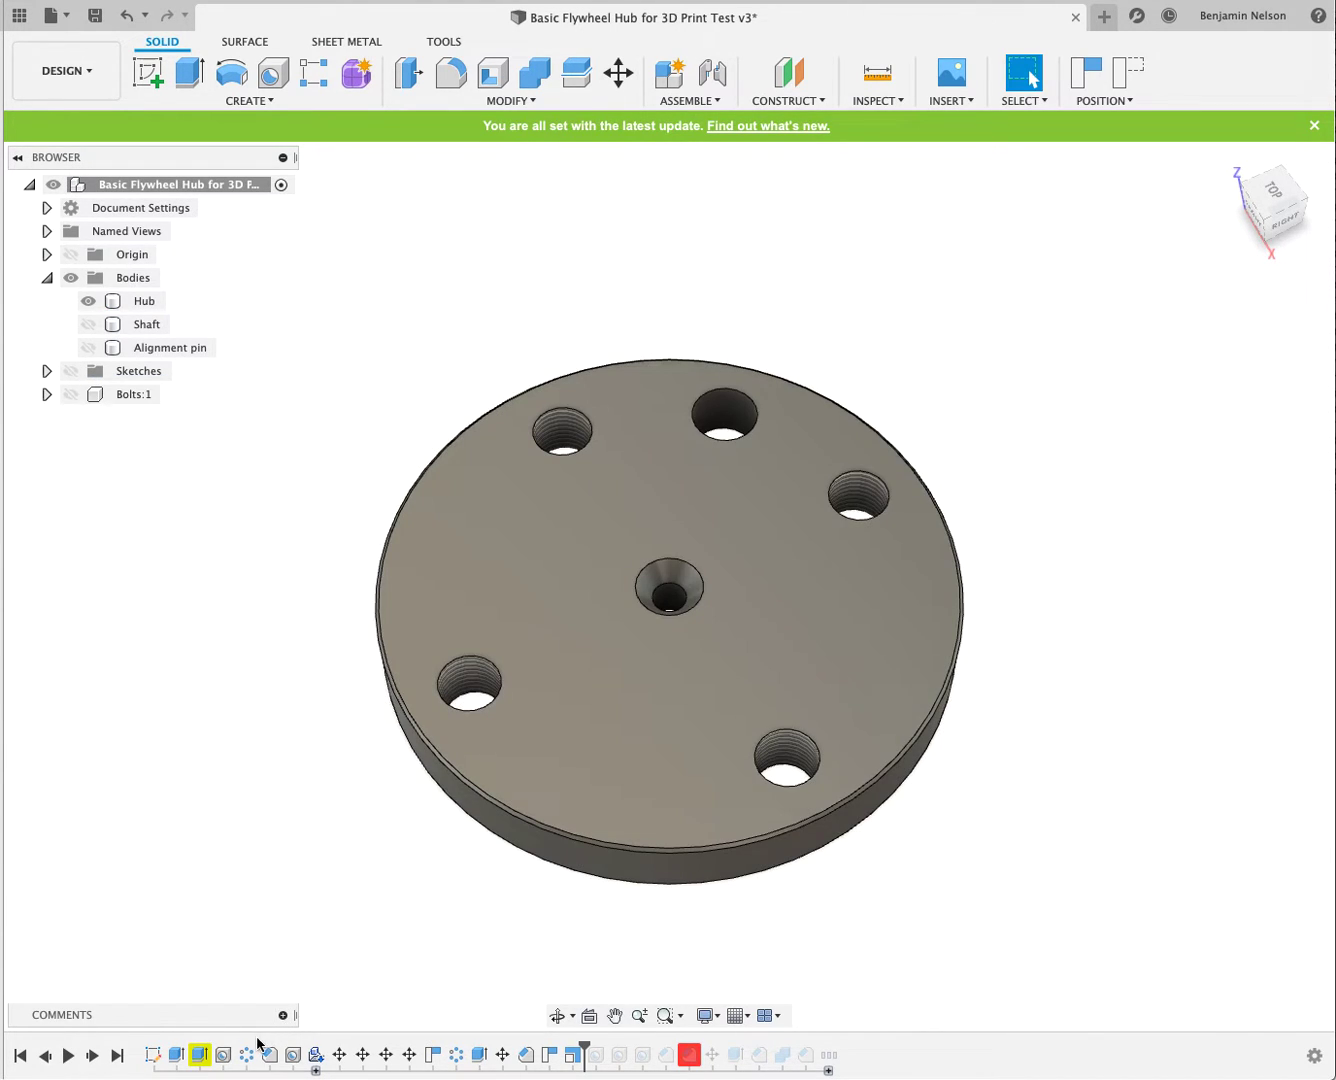
Step: Open the McMaster-Carr parts catalogue from the Insert menu
left_click(144, 300)
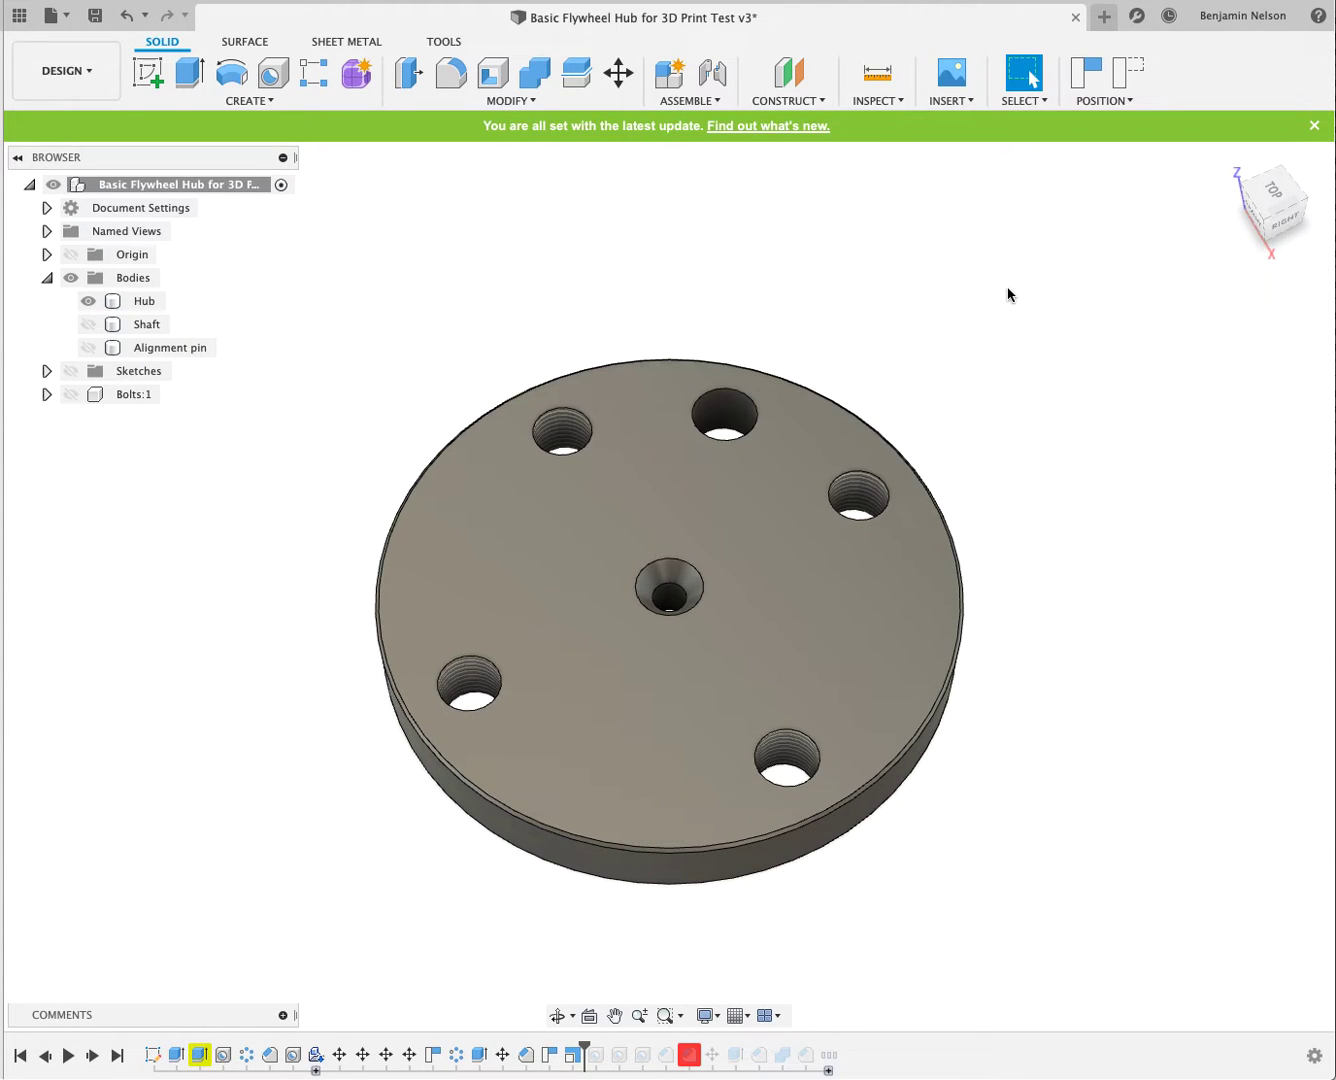
left_click(948, 80)
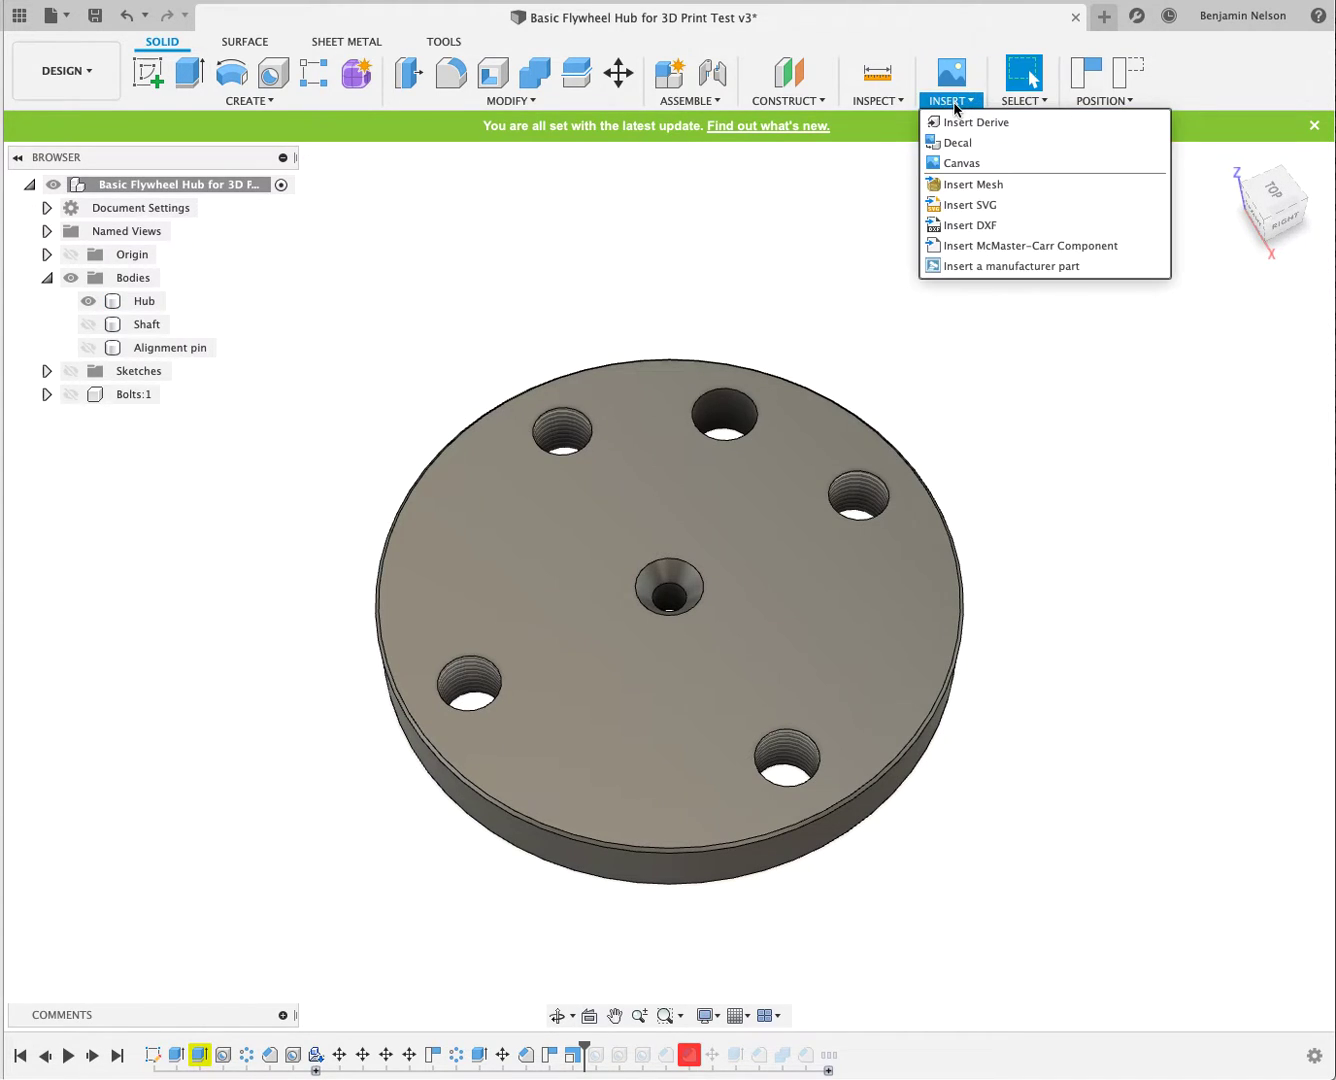
mouse_move(1020, 245)
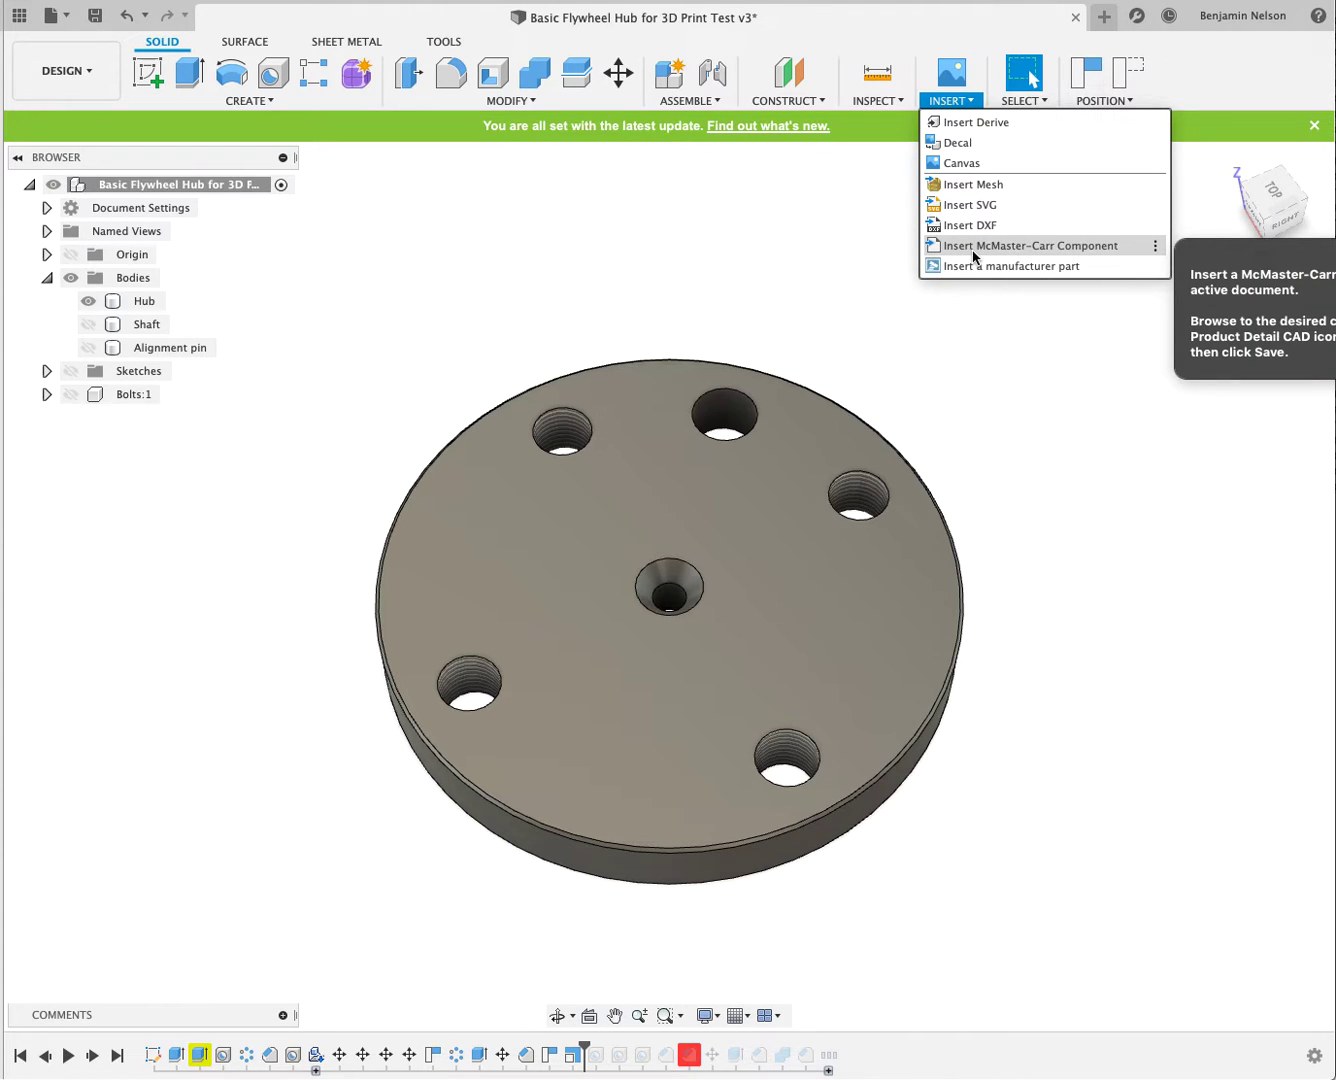
mouse_move(973, 252)
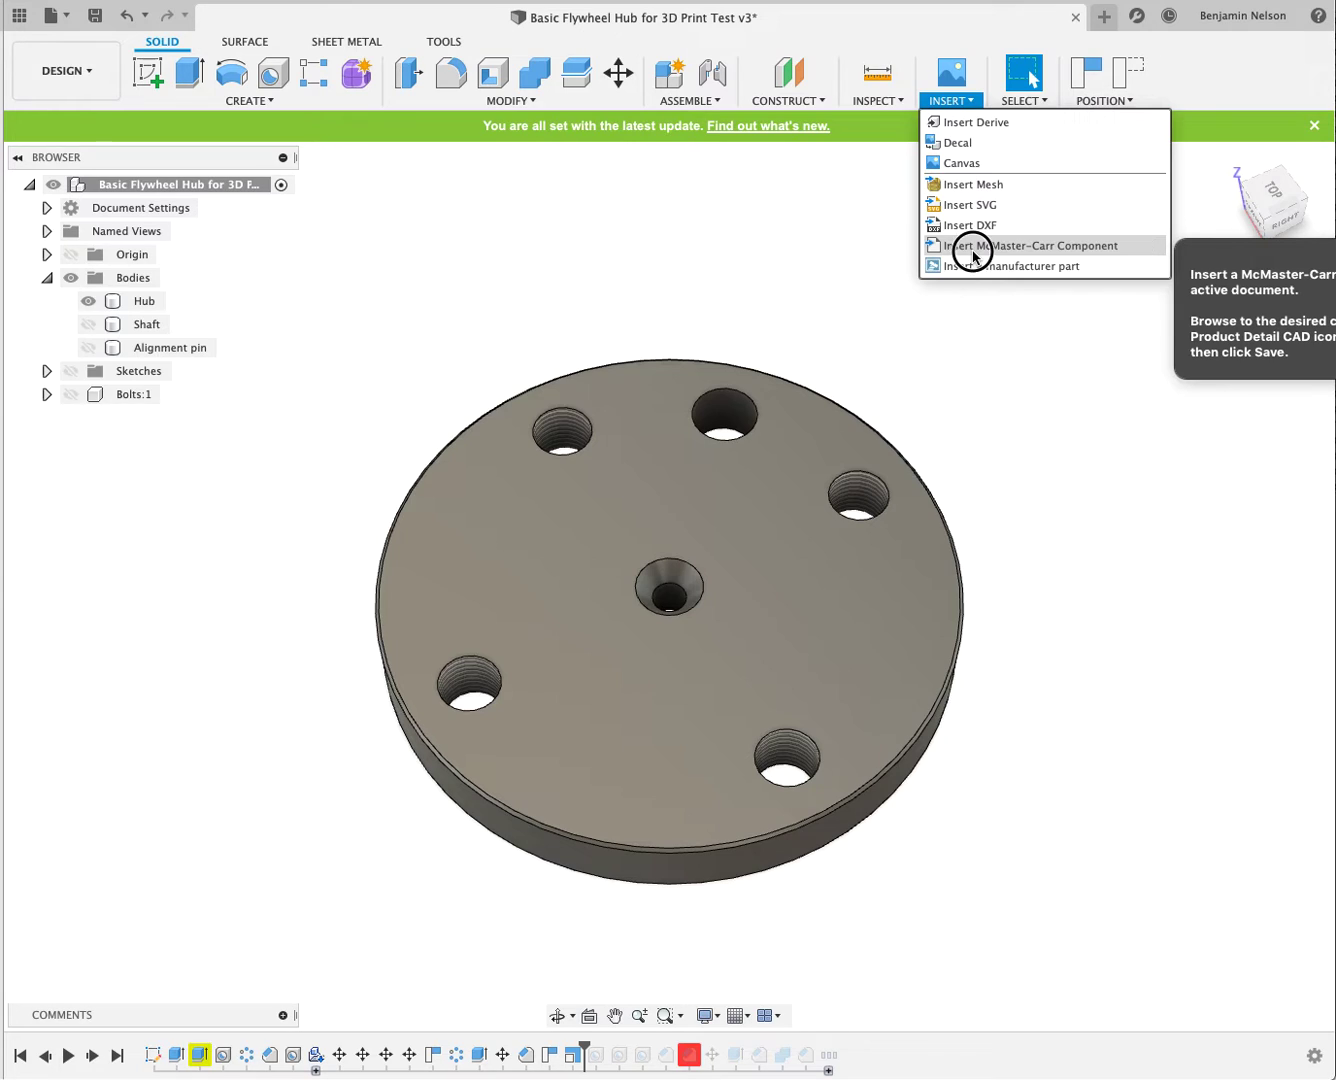
left_click(1030, 245)
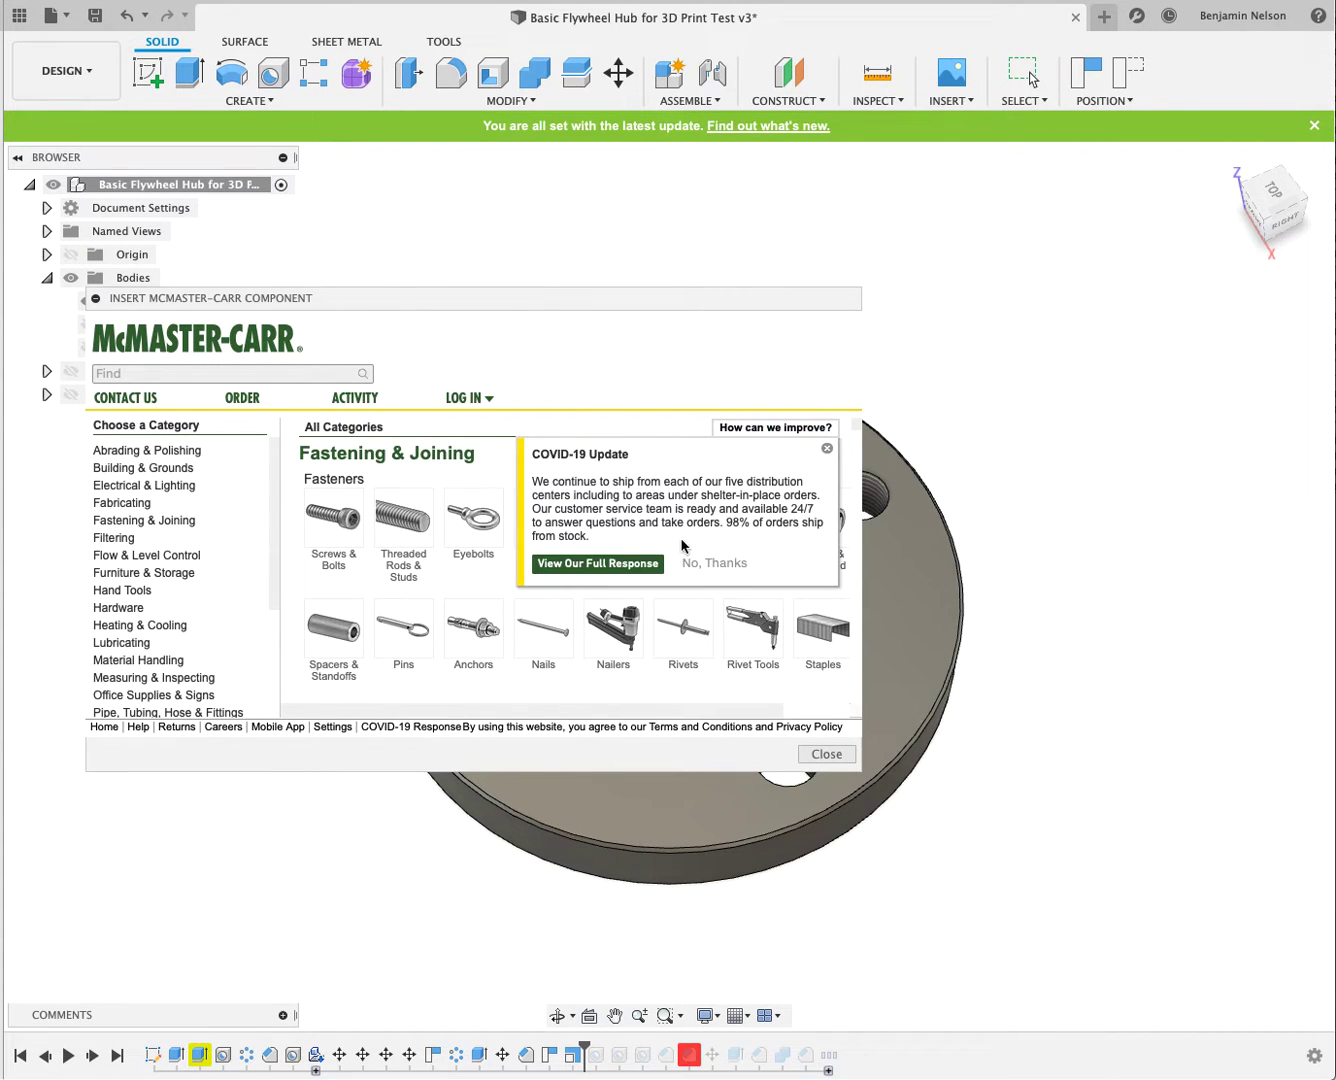
mouse_move(350, 522)
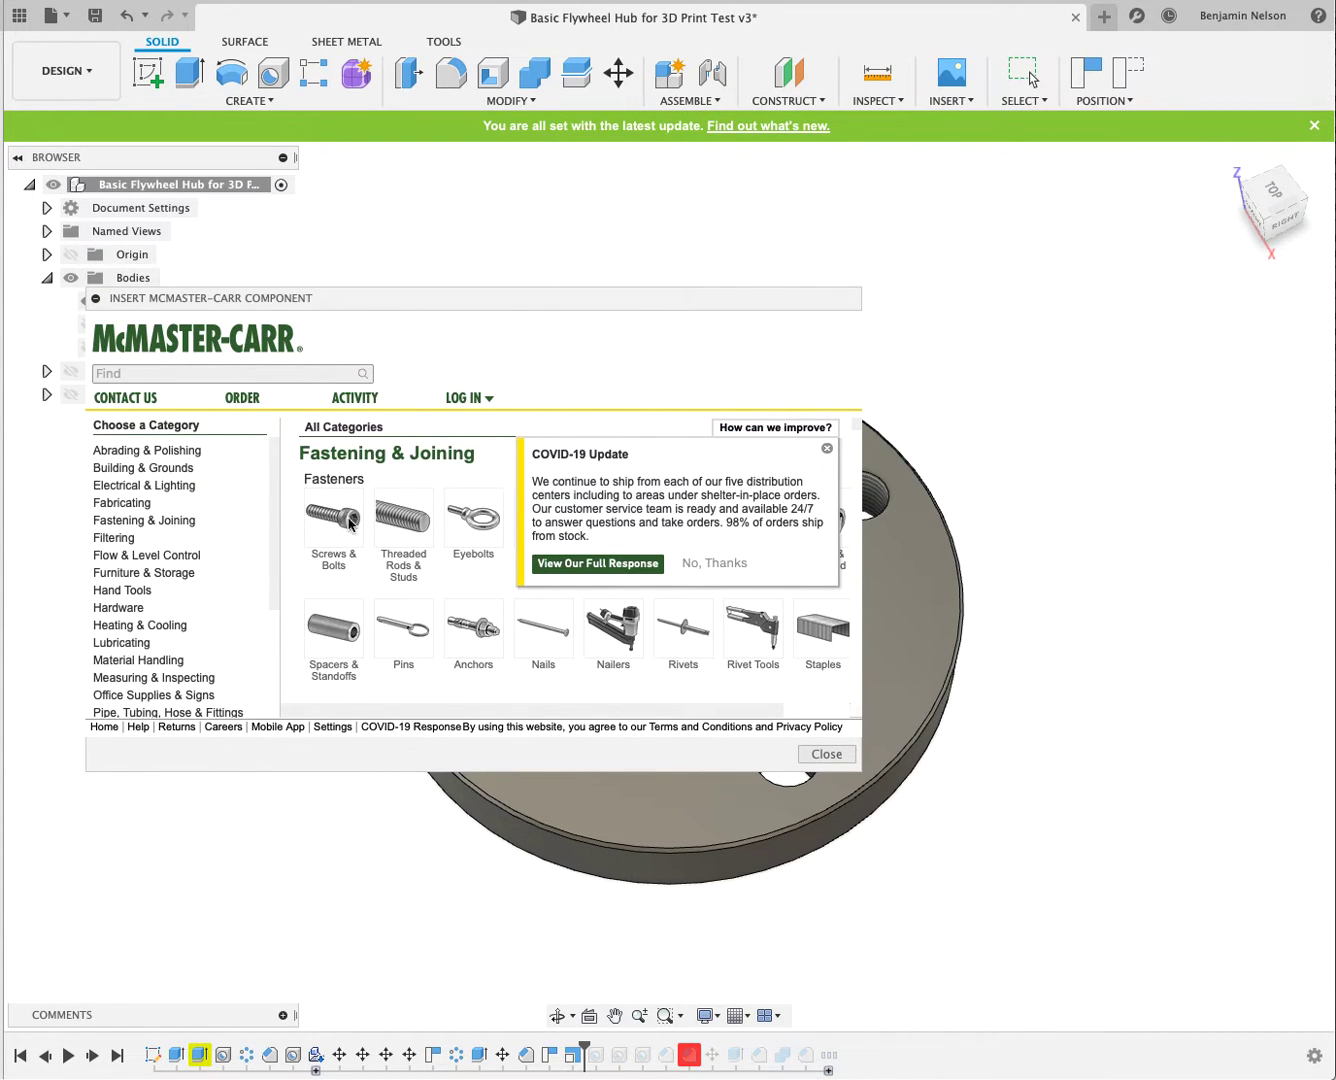
mouse_move(387, 555)
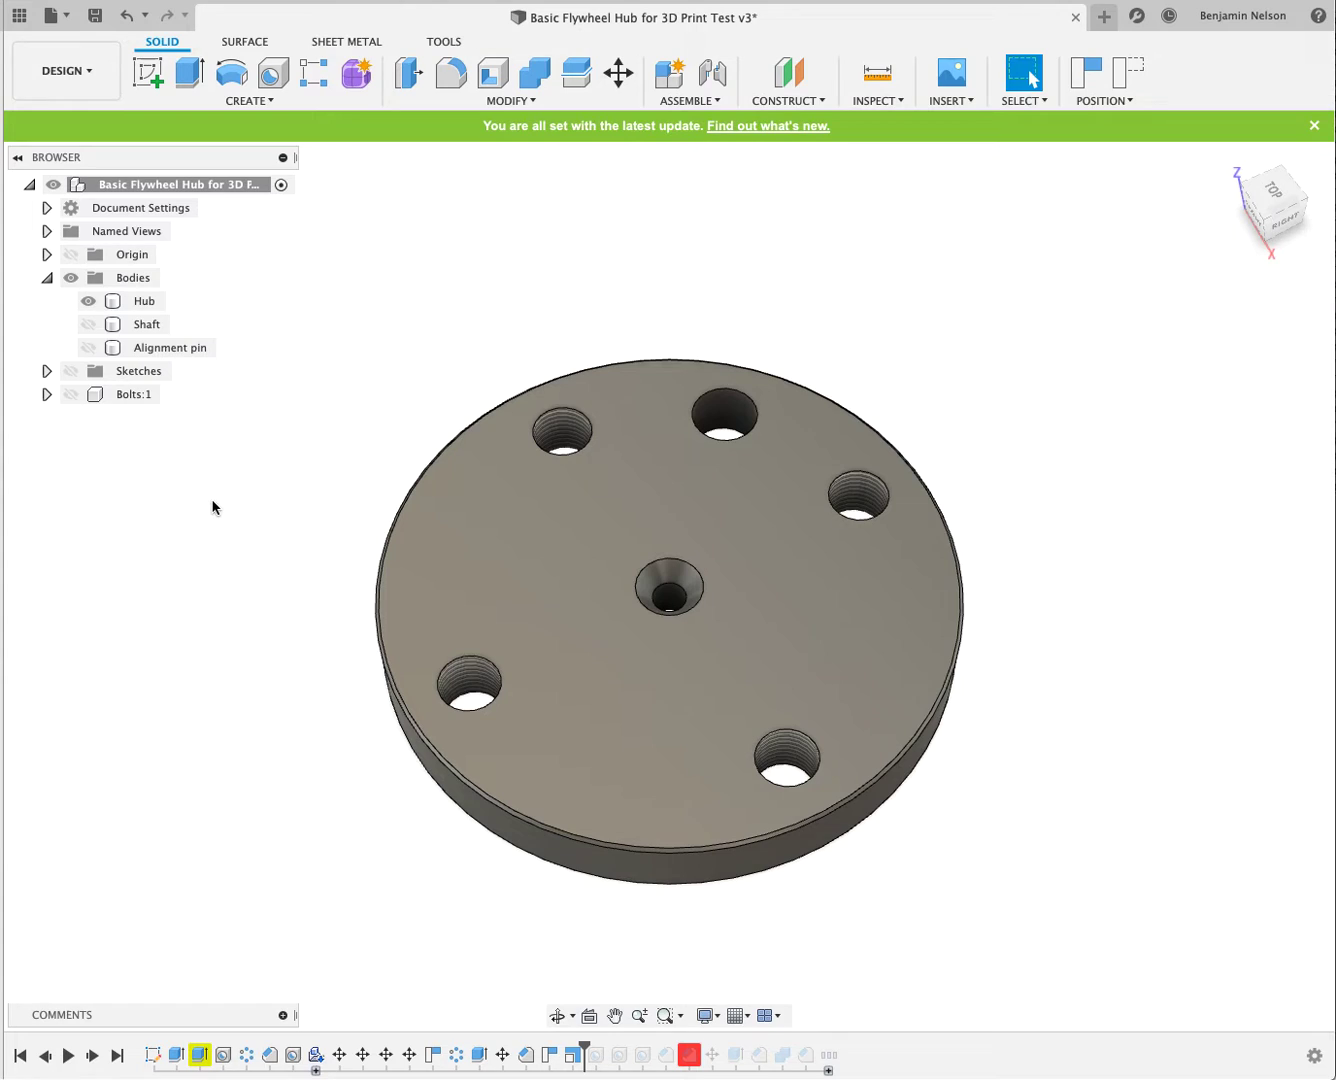
Step: Show the inserted hex bolts in the Bolts component and start Inspect > Interference
left_click(133, 394)
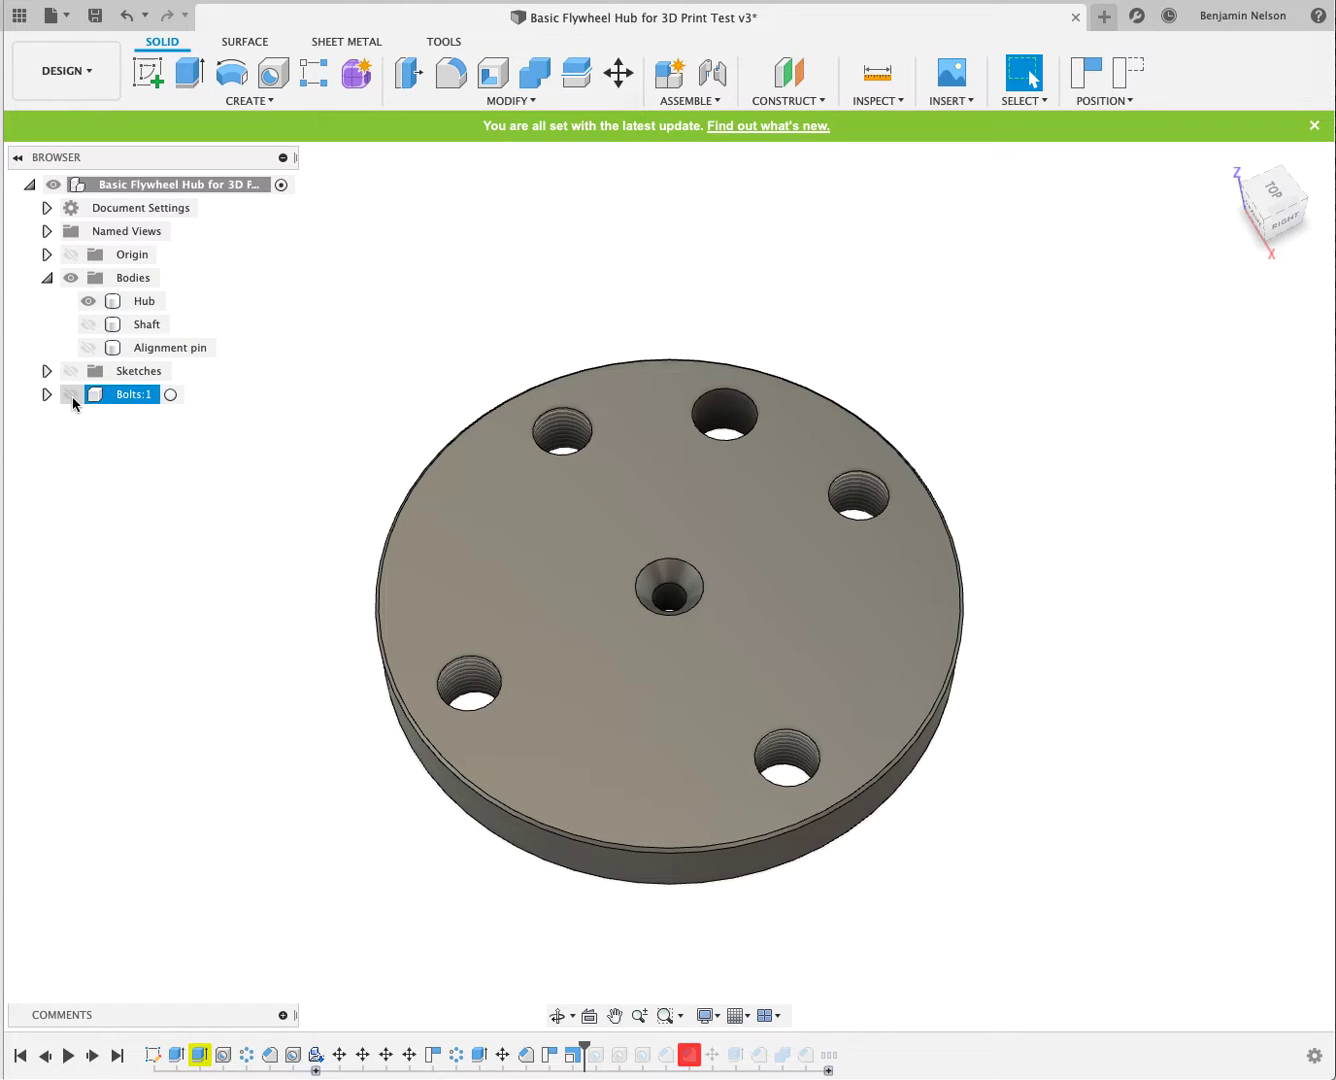
left_click(88, 394)
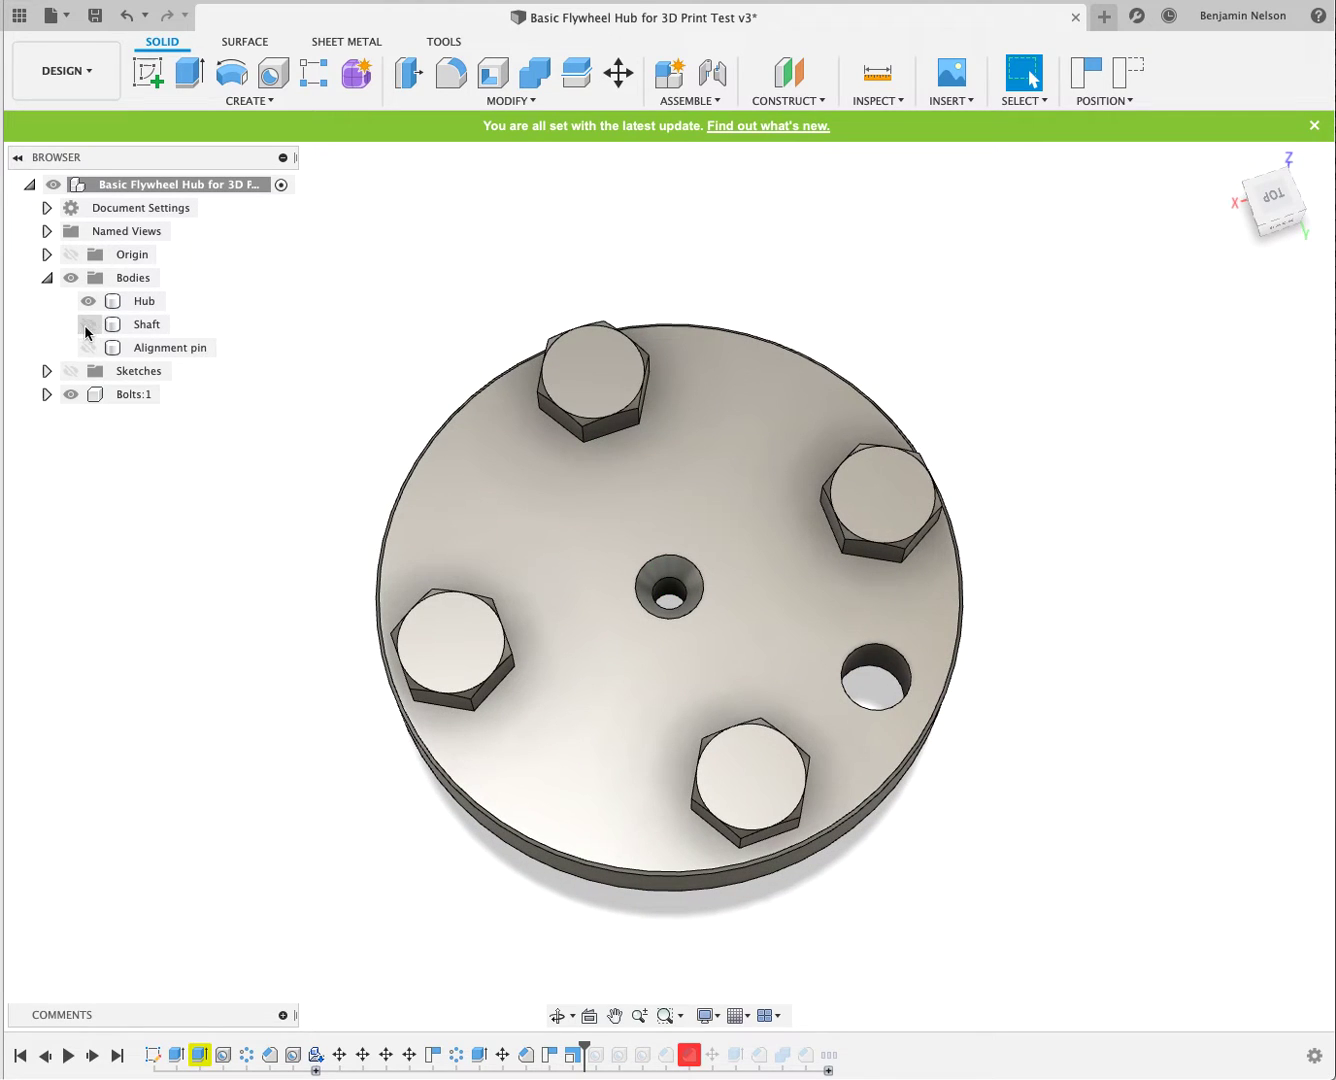
left_click(88, 324)
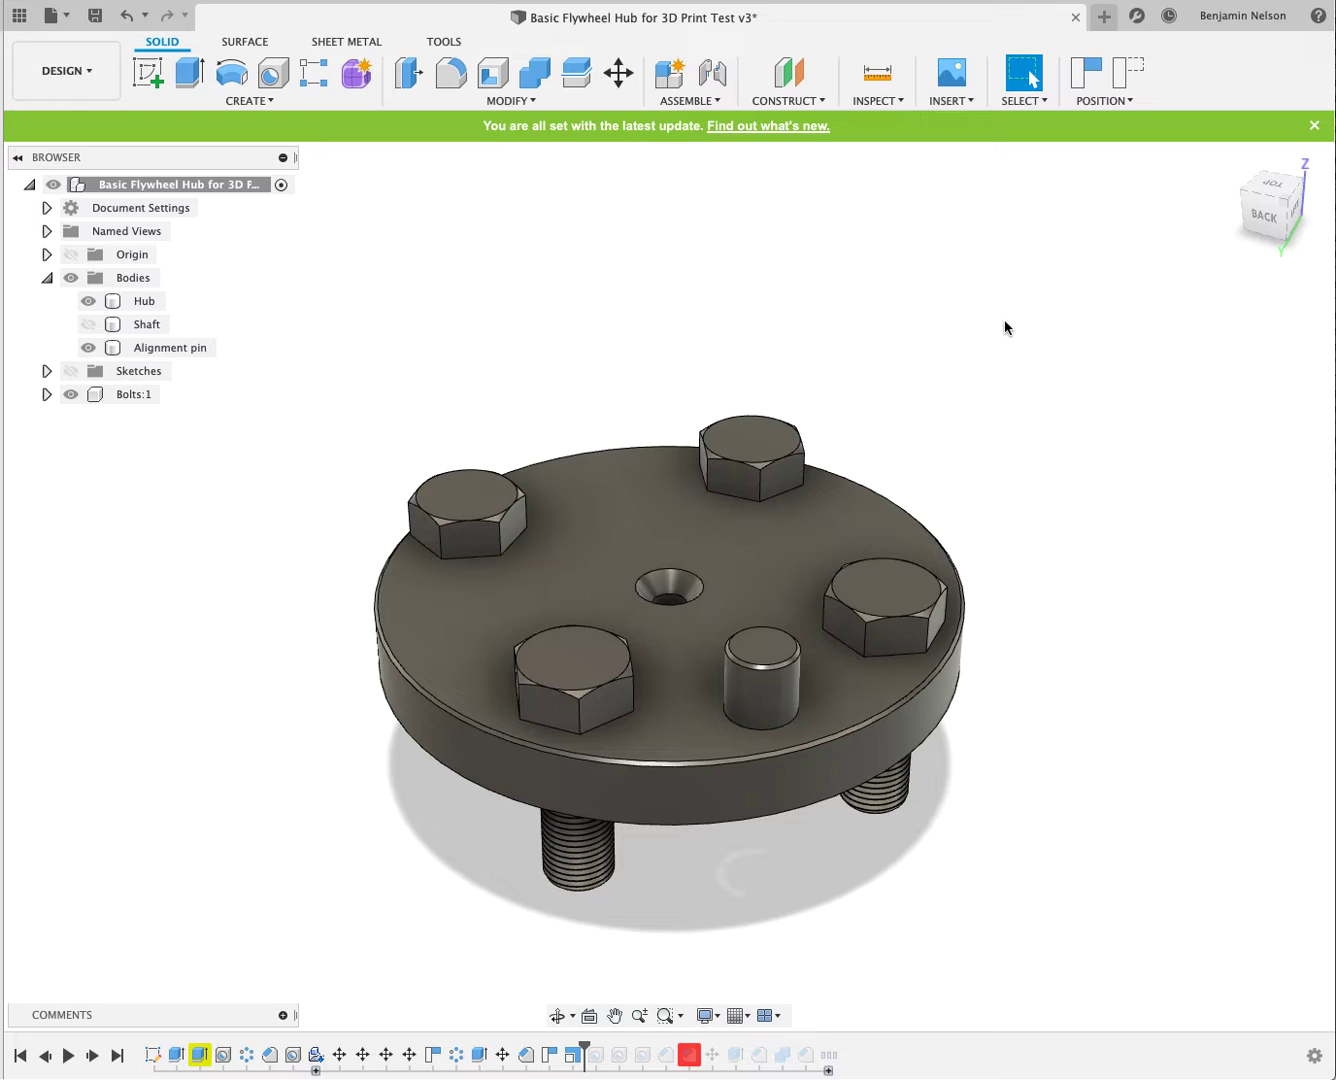
left_click(877, 100)
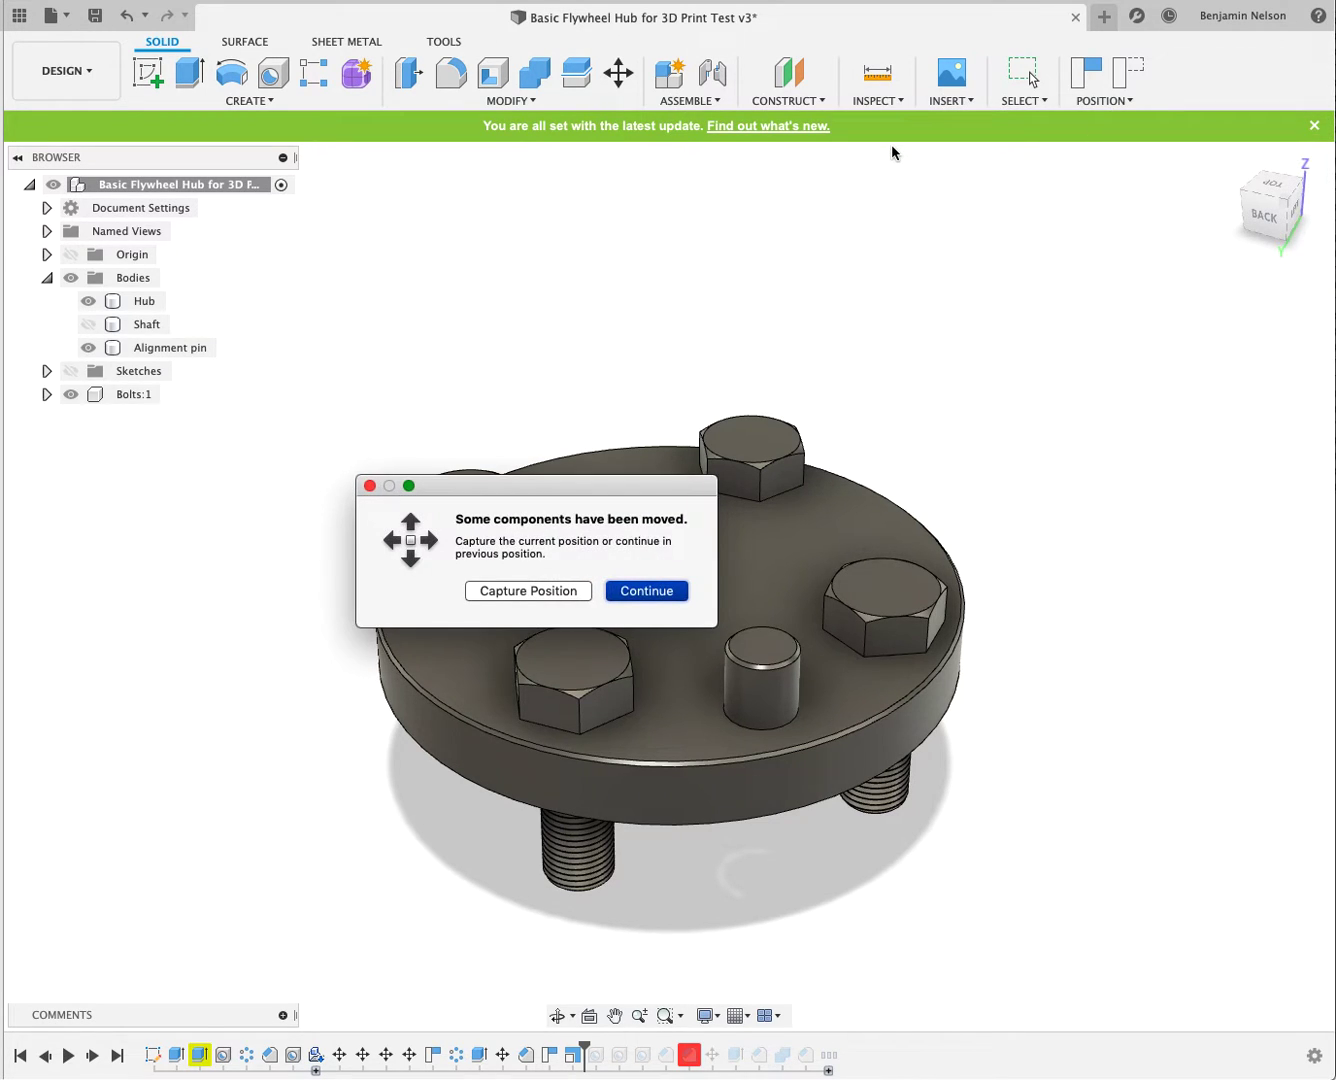
Step: Keep previous component positions, then compute interference between the Hub and one hex bolt
left_click(645, 590)
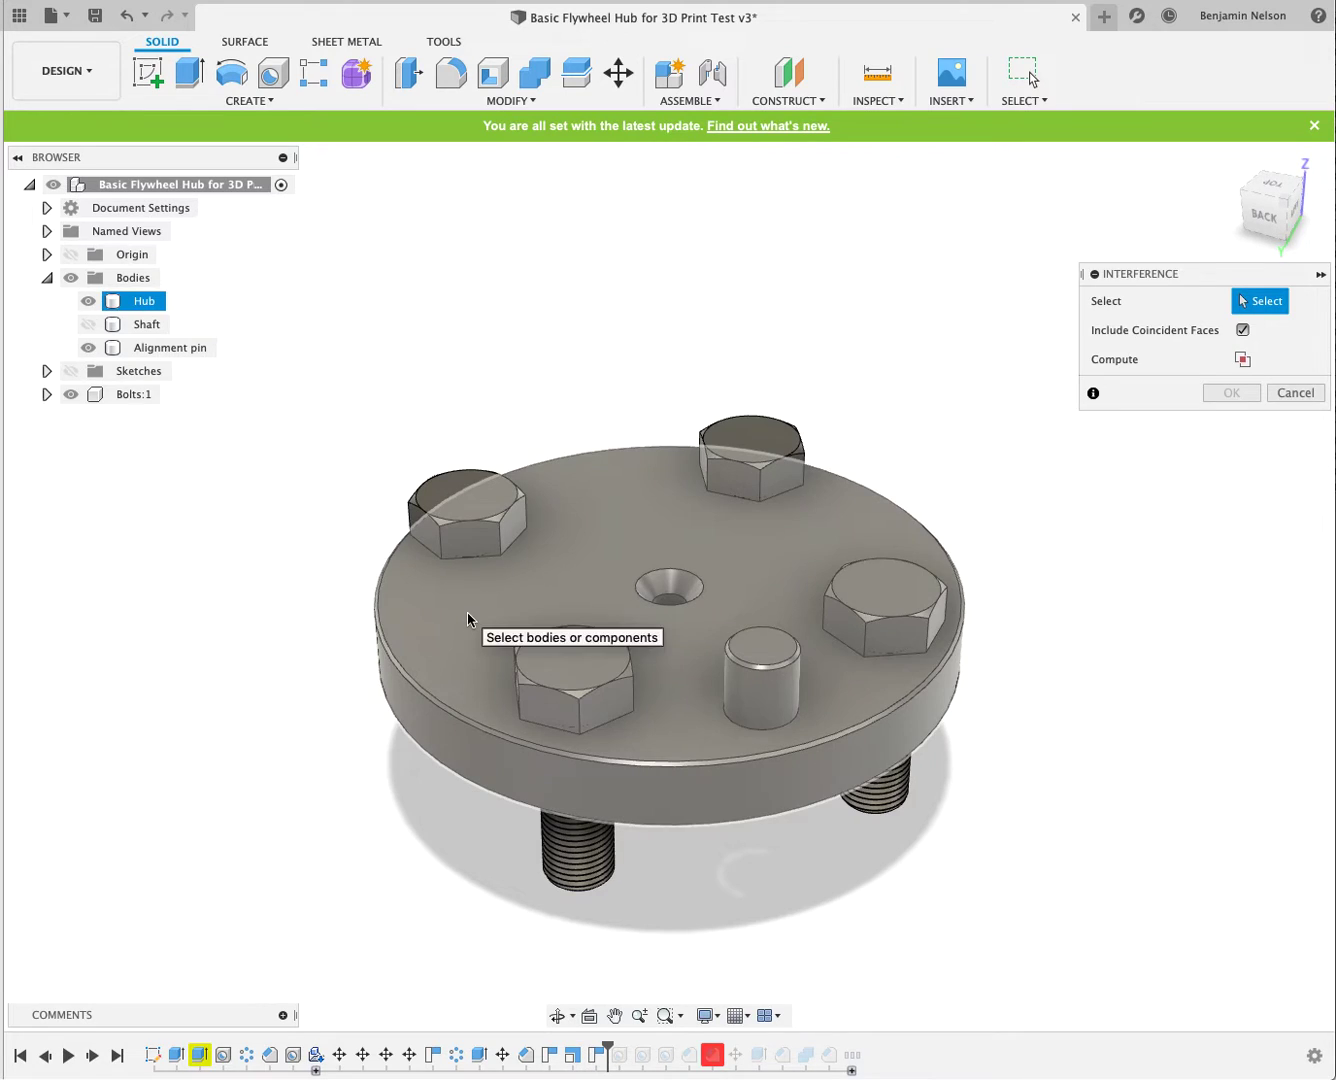
left_click(650, 620)
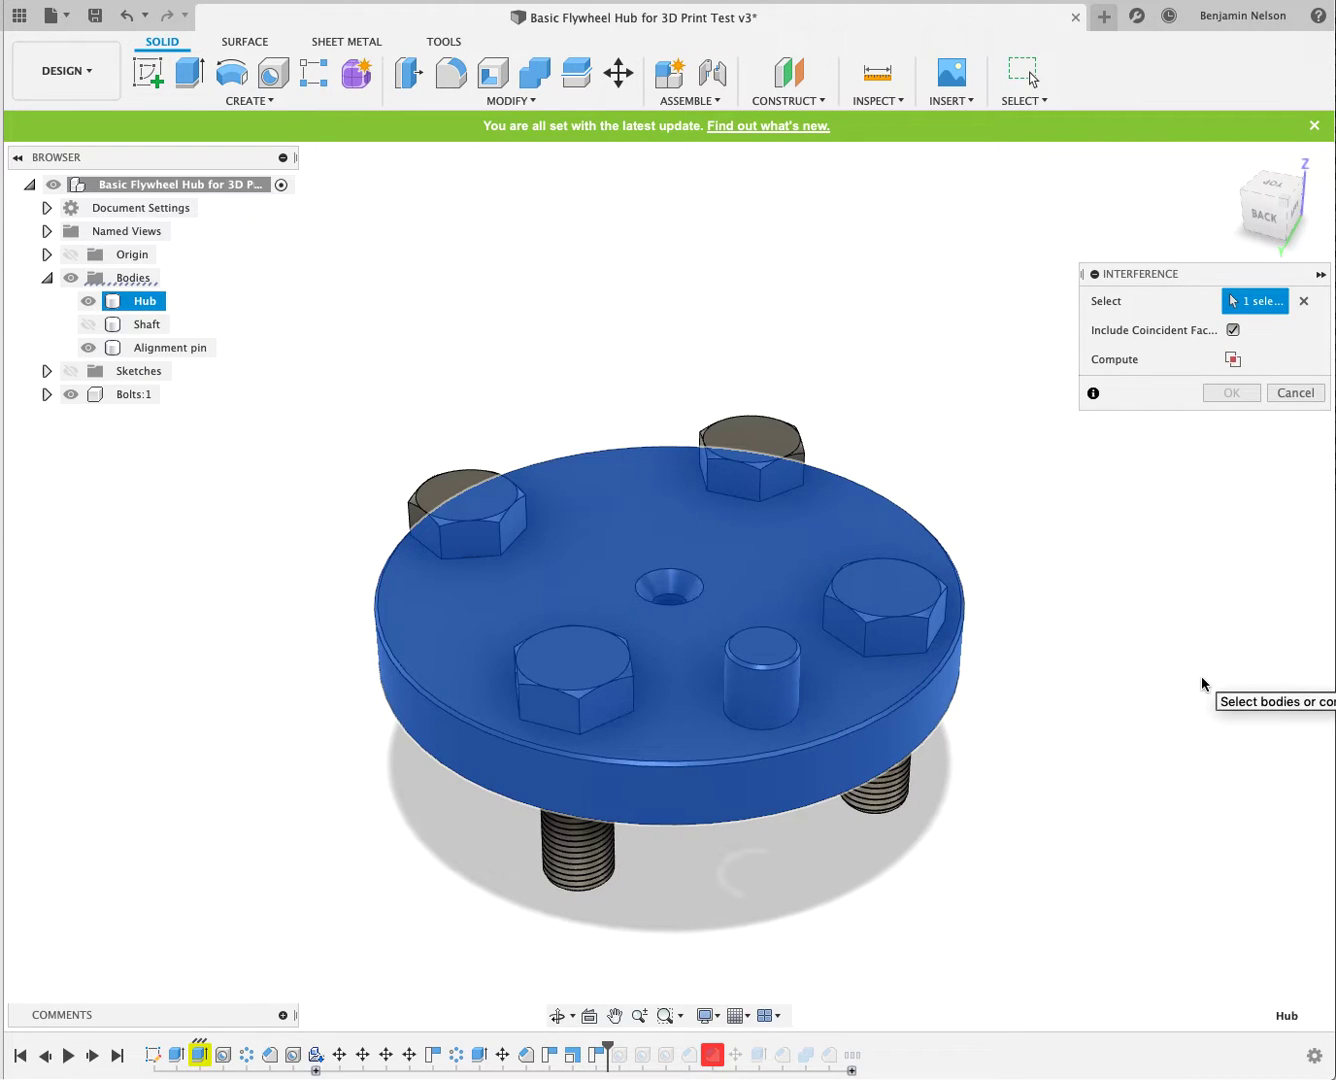
mouse_move(993, 636)
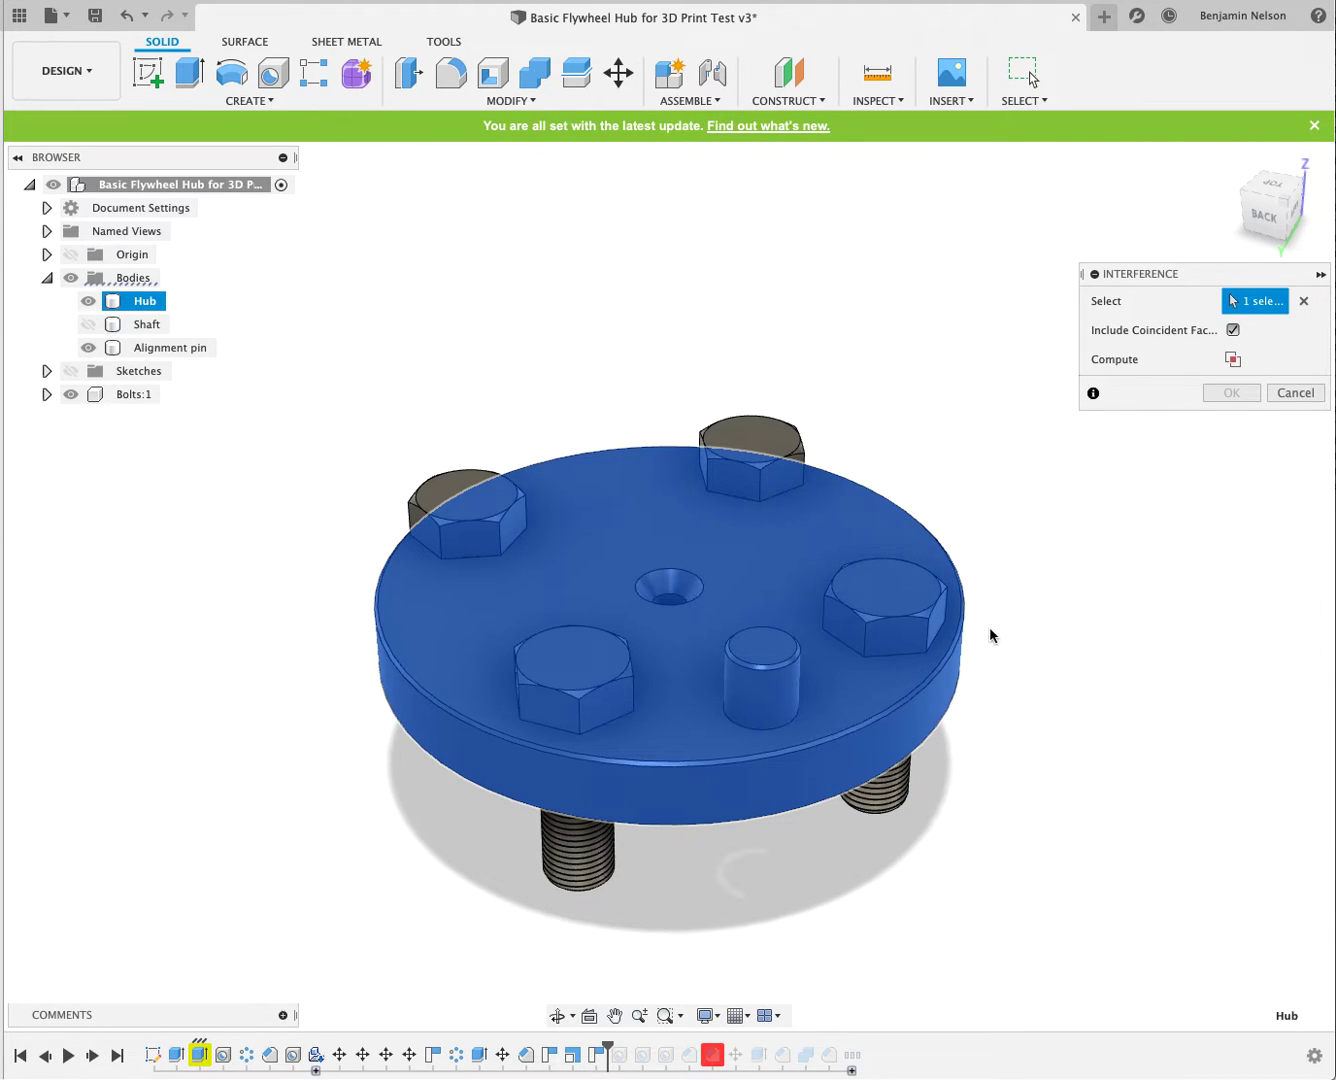
left_click(884, 600)
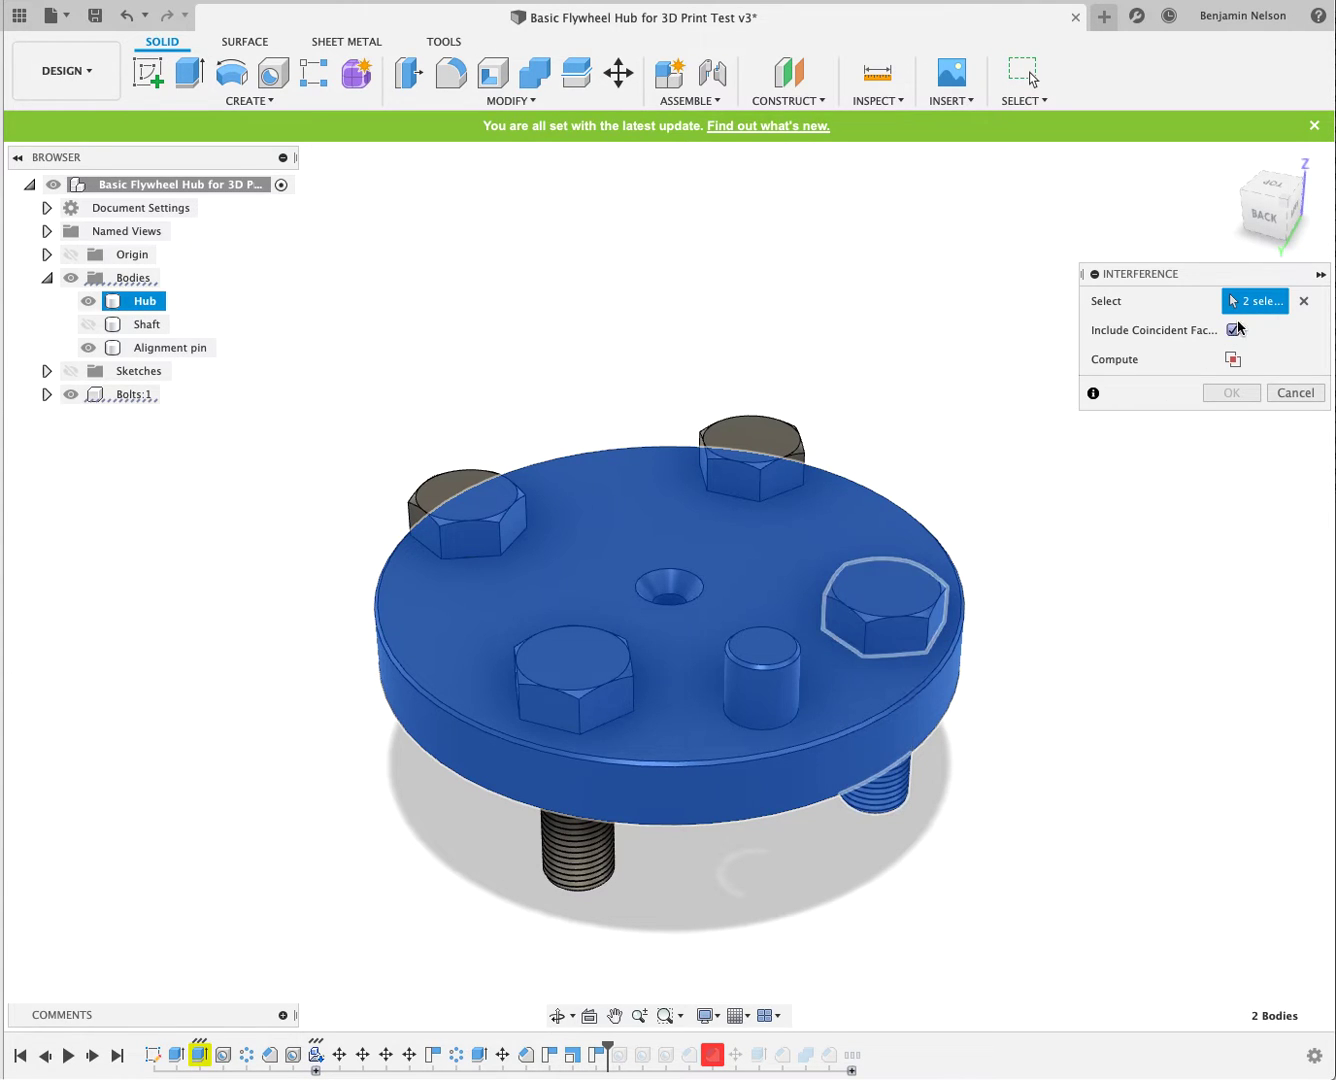
left_click(1233, 359)
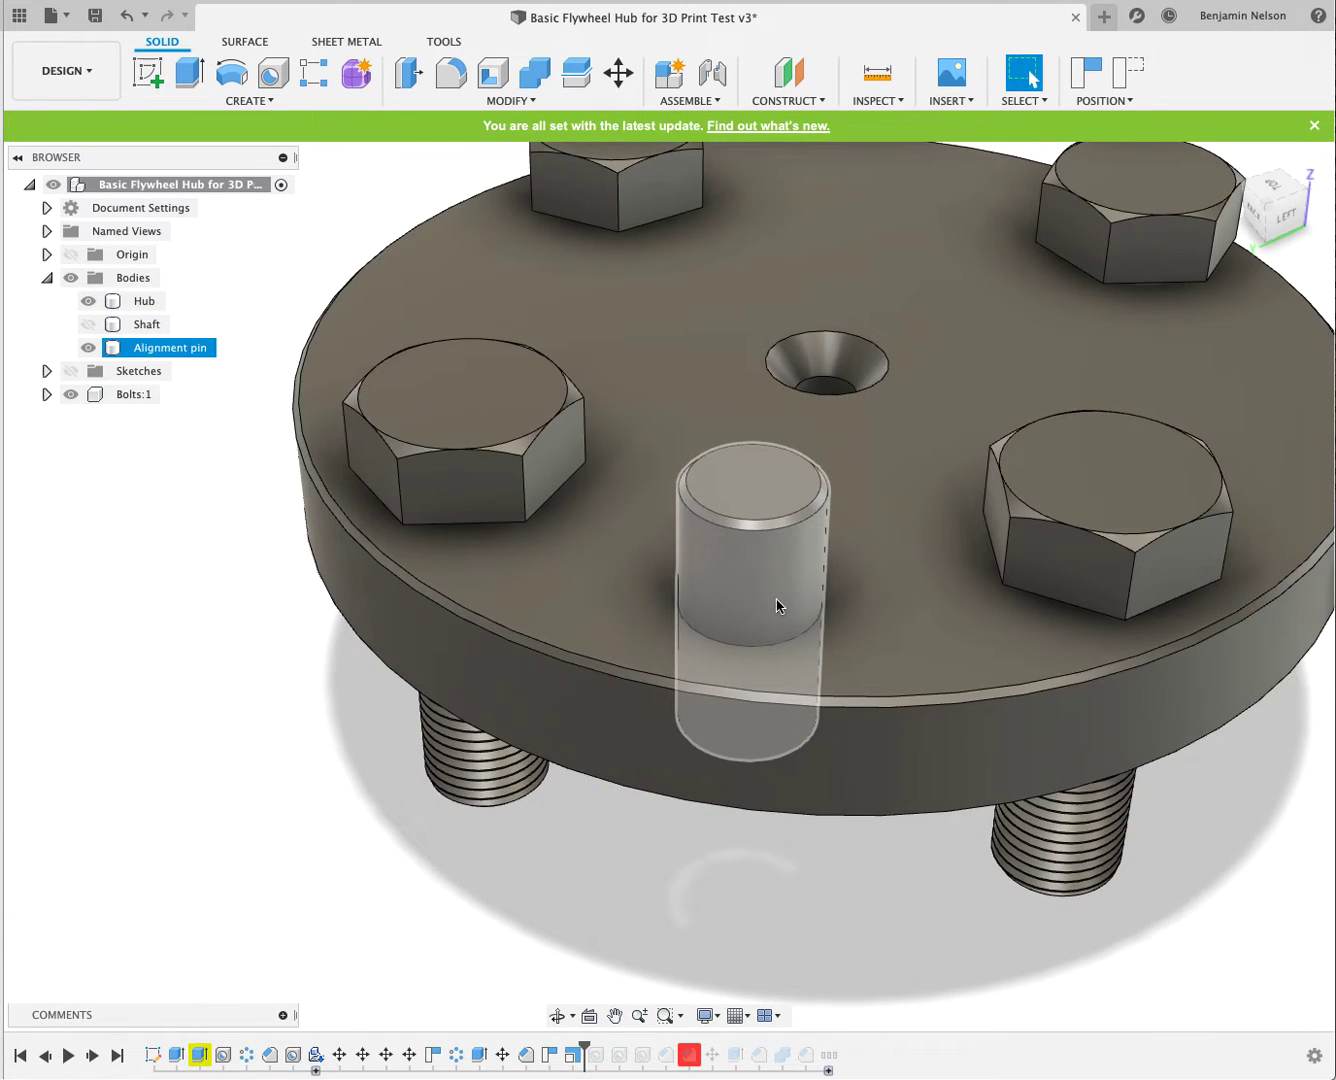
Step: Select the Alignment pin and Hub bodies, then start another interference check
left_click(144, 300)
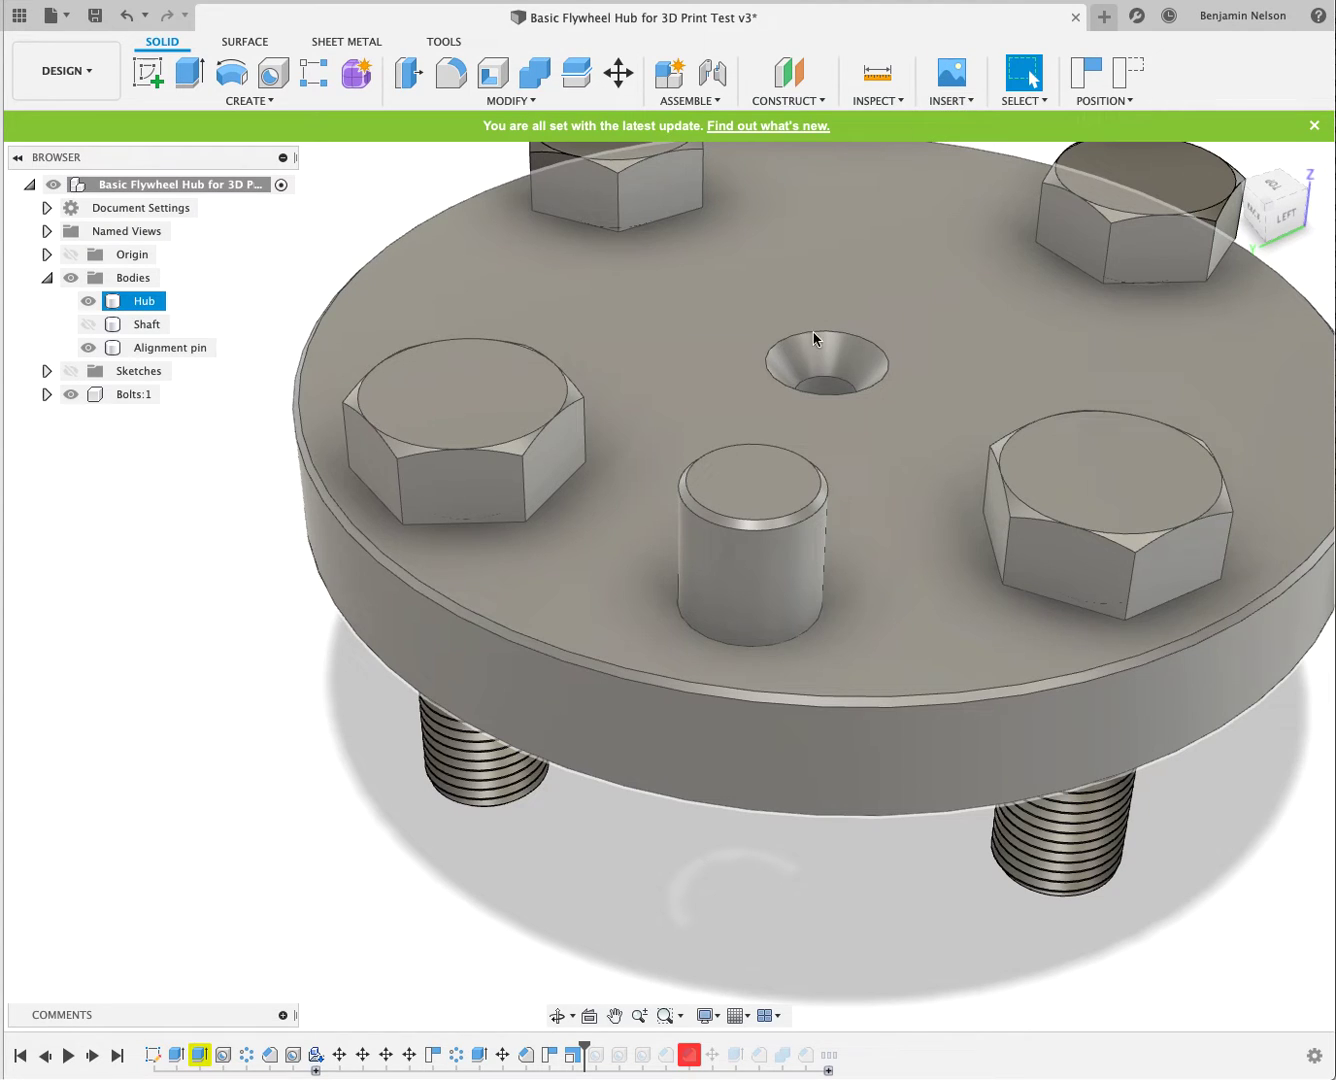
left_click(172, 347)
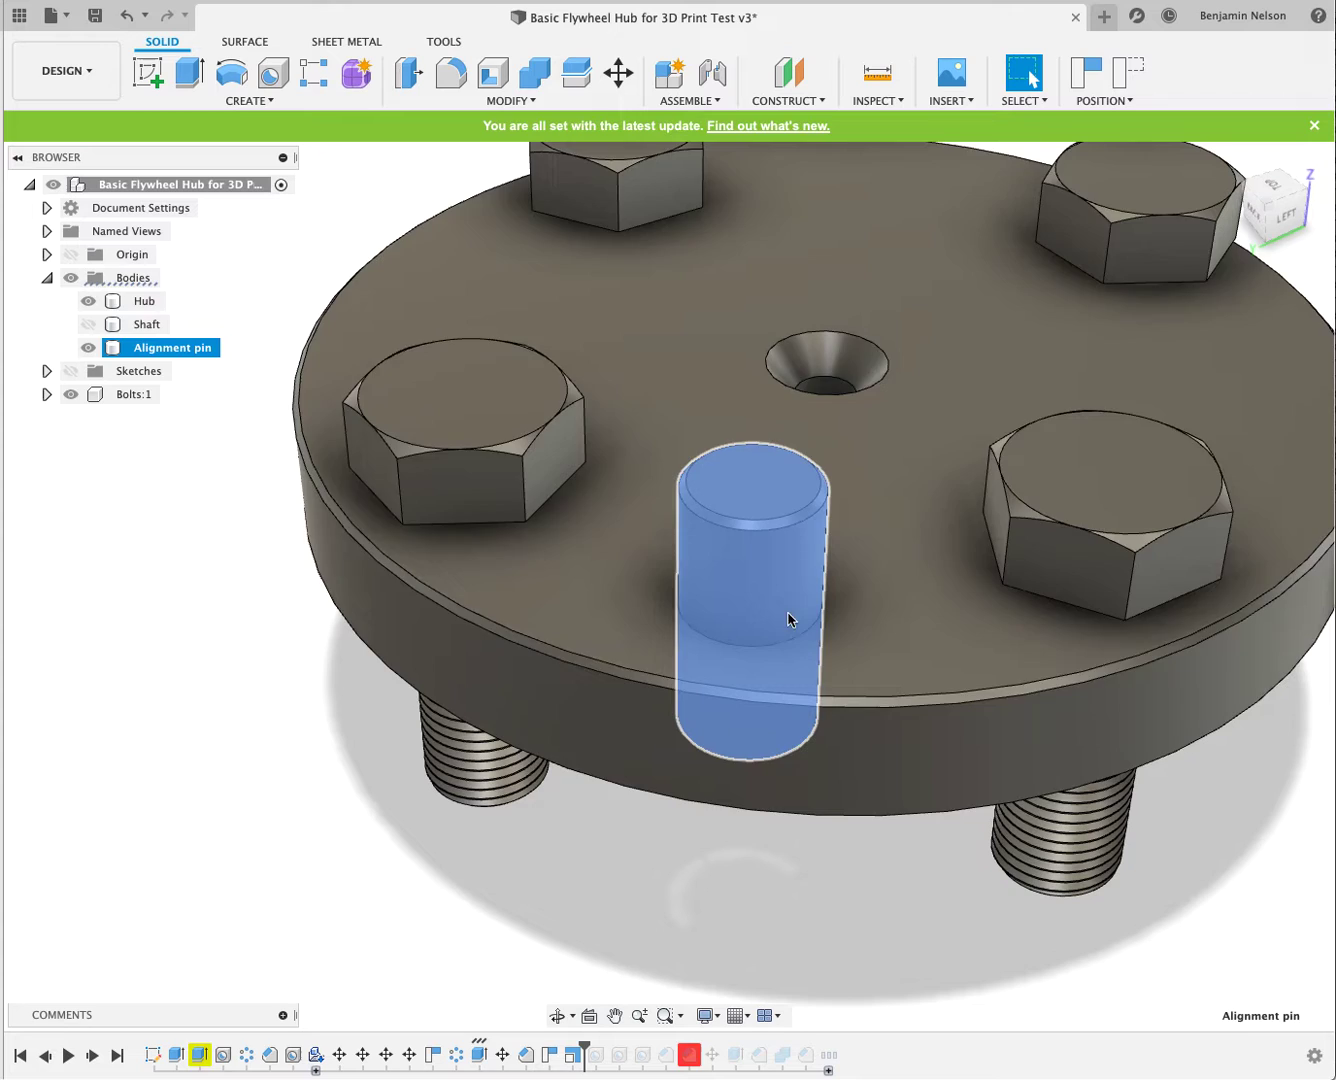
left_click(144, 300)
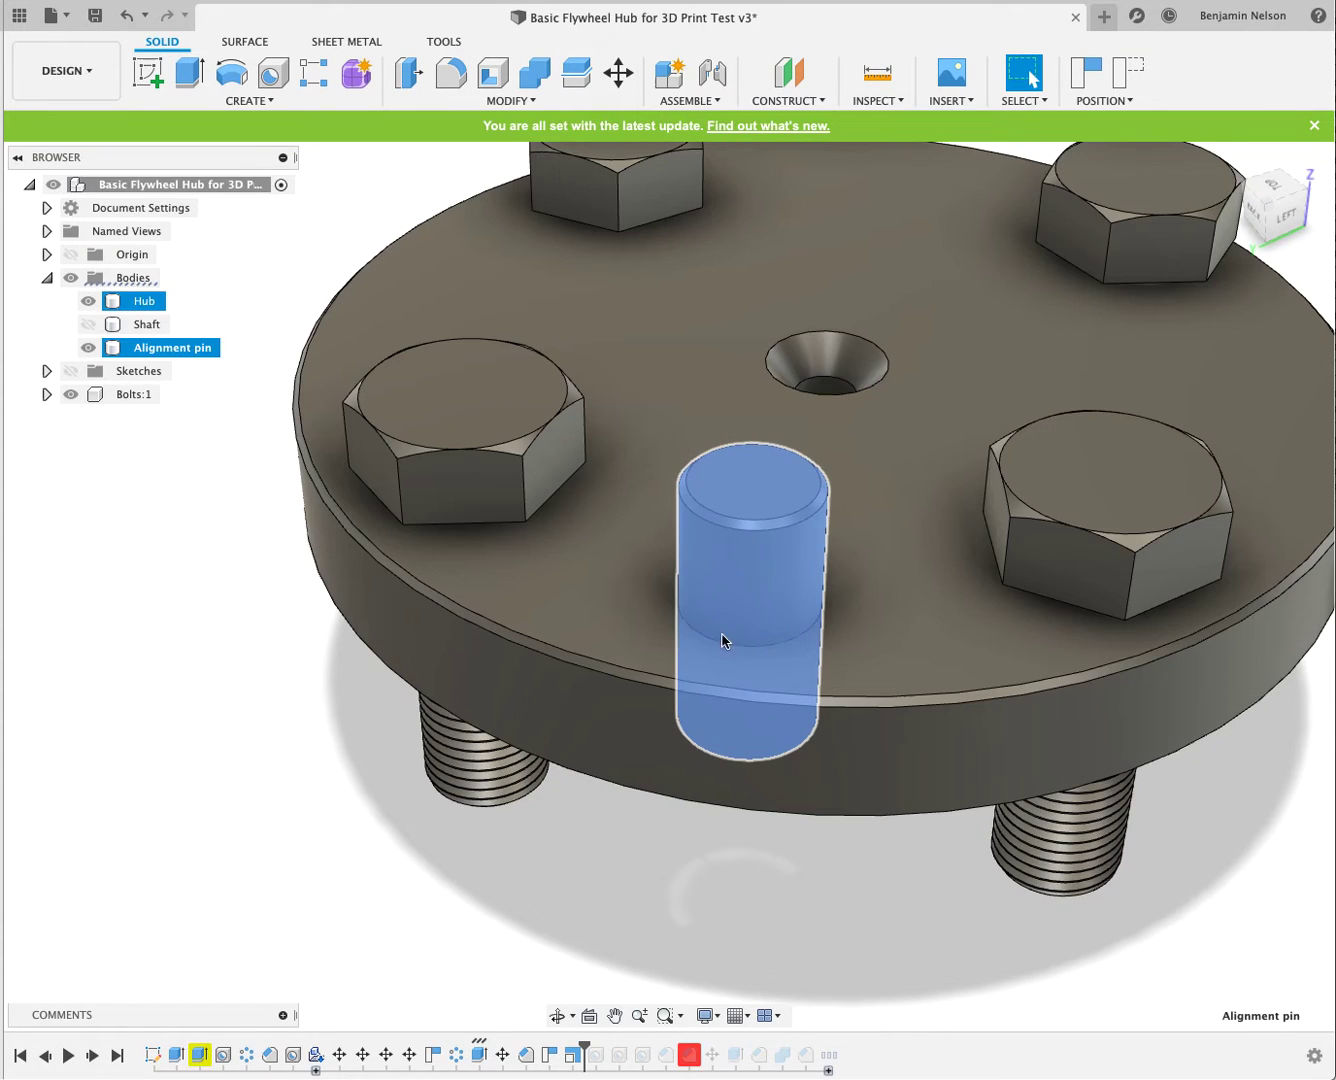
left_click(146, 300)
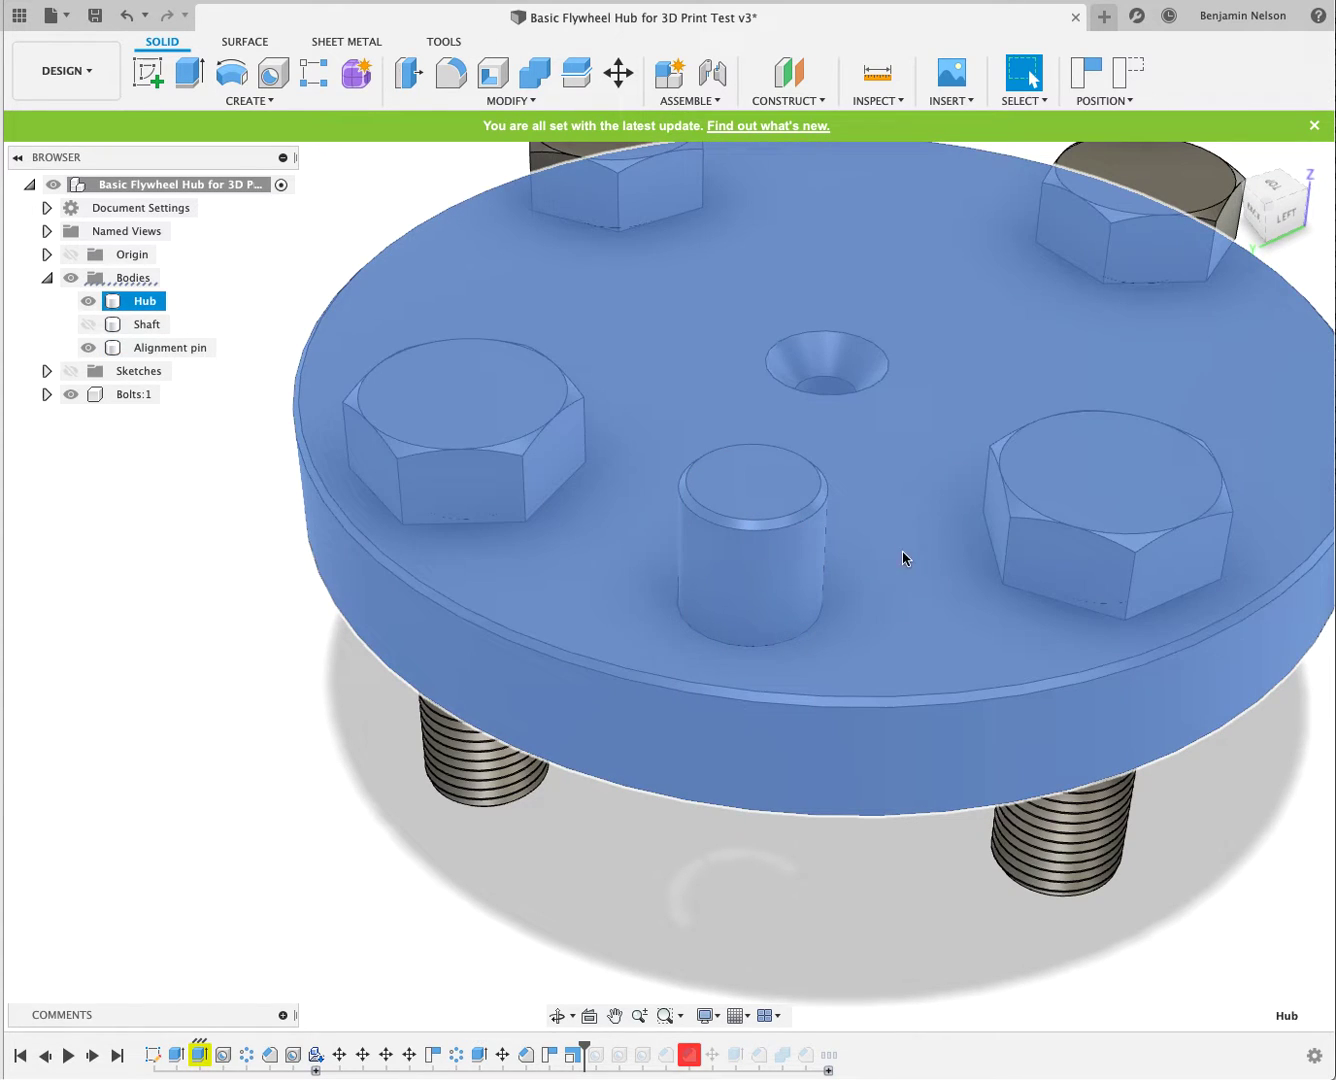
left_click(876, 80)
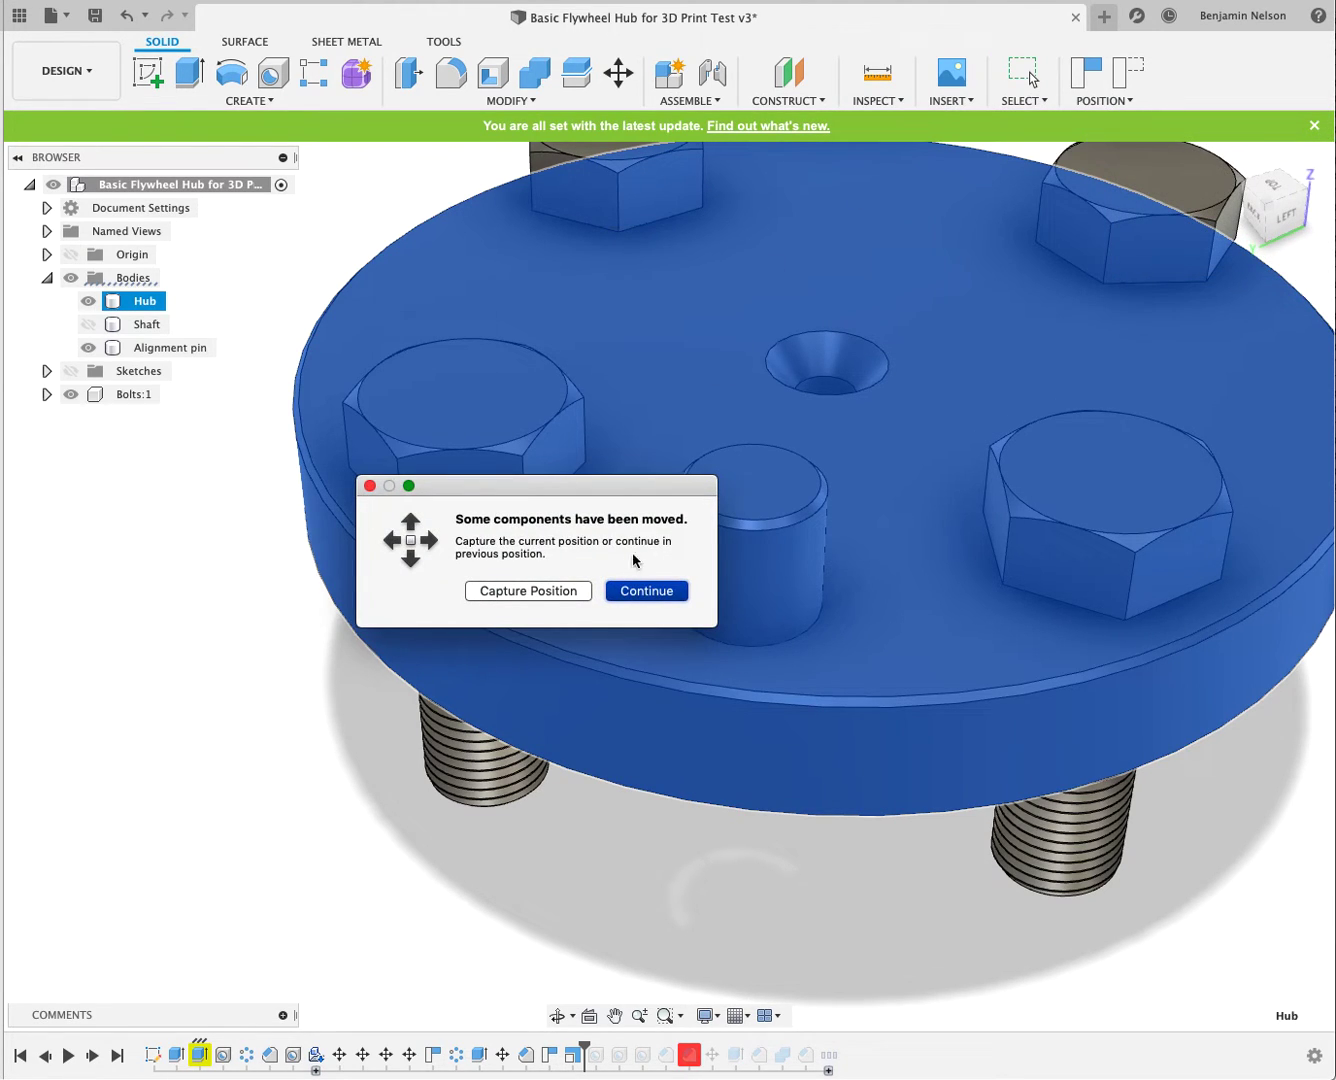
Step: Keep previous positions, compute Hub versus Alignment pin interference, and dismiss 'No interferences detected'
left_click(645, 590)
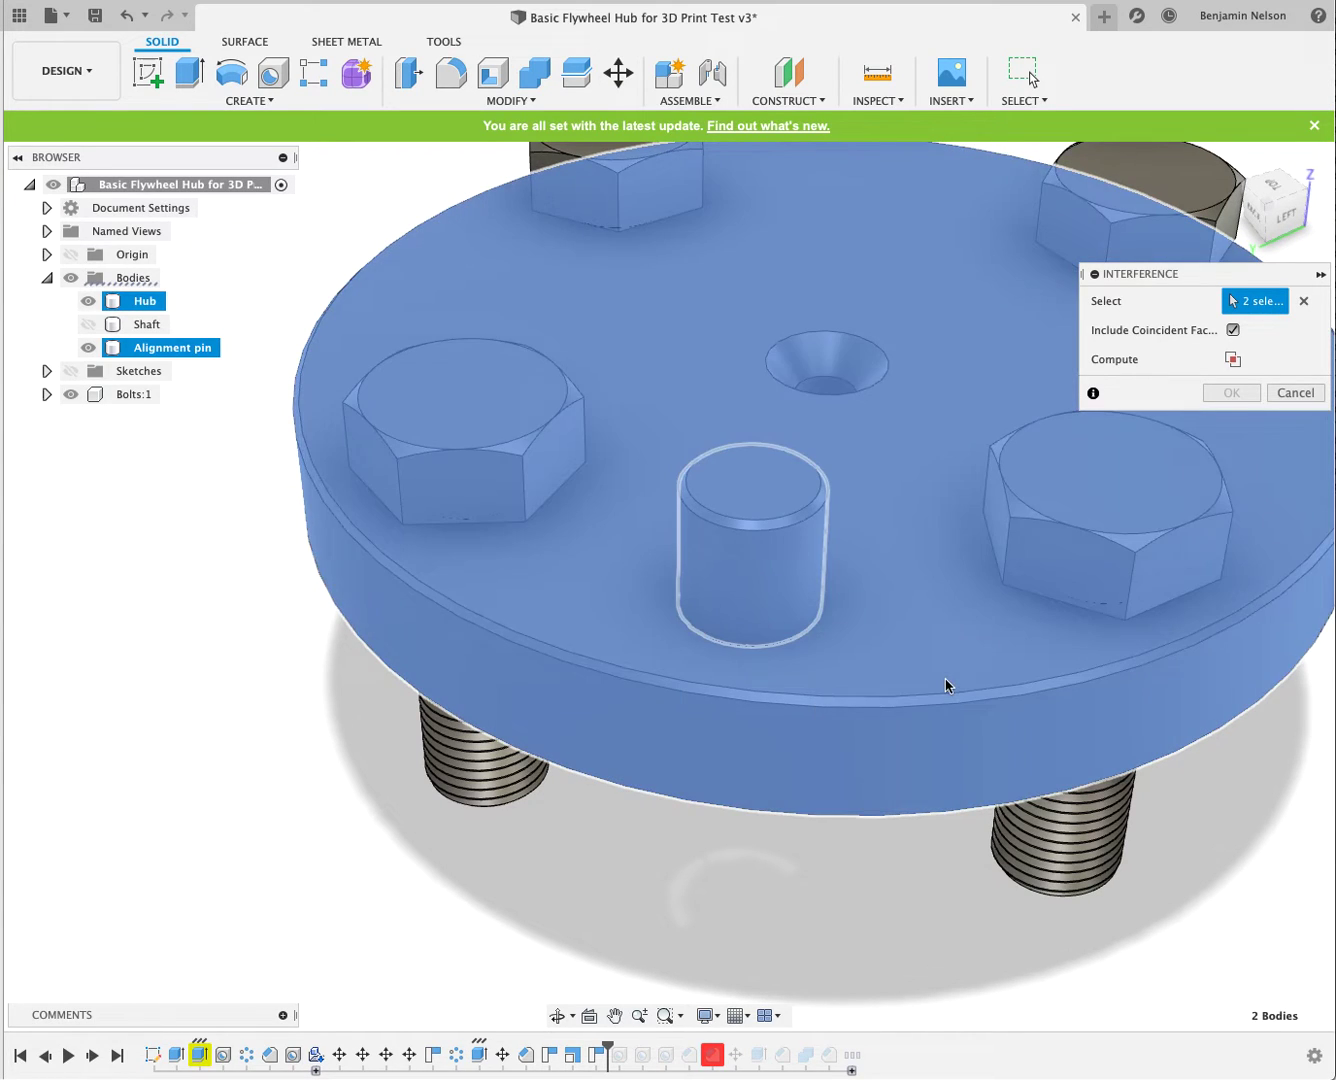
left_click(1232, 359)
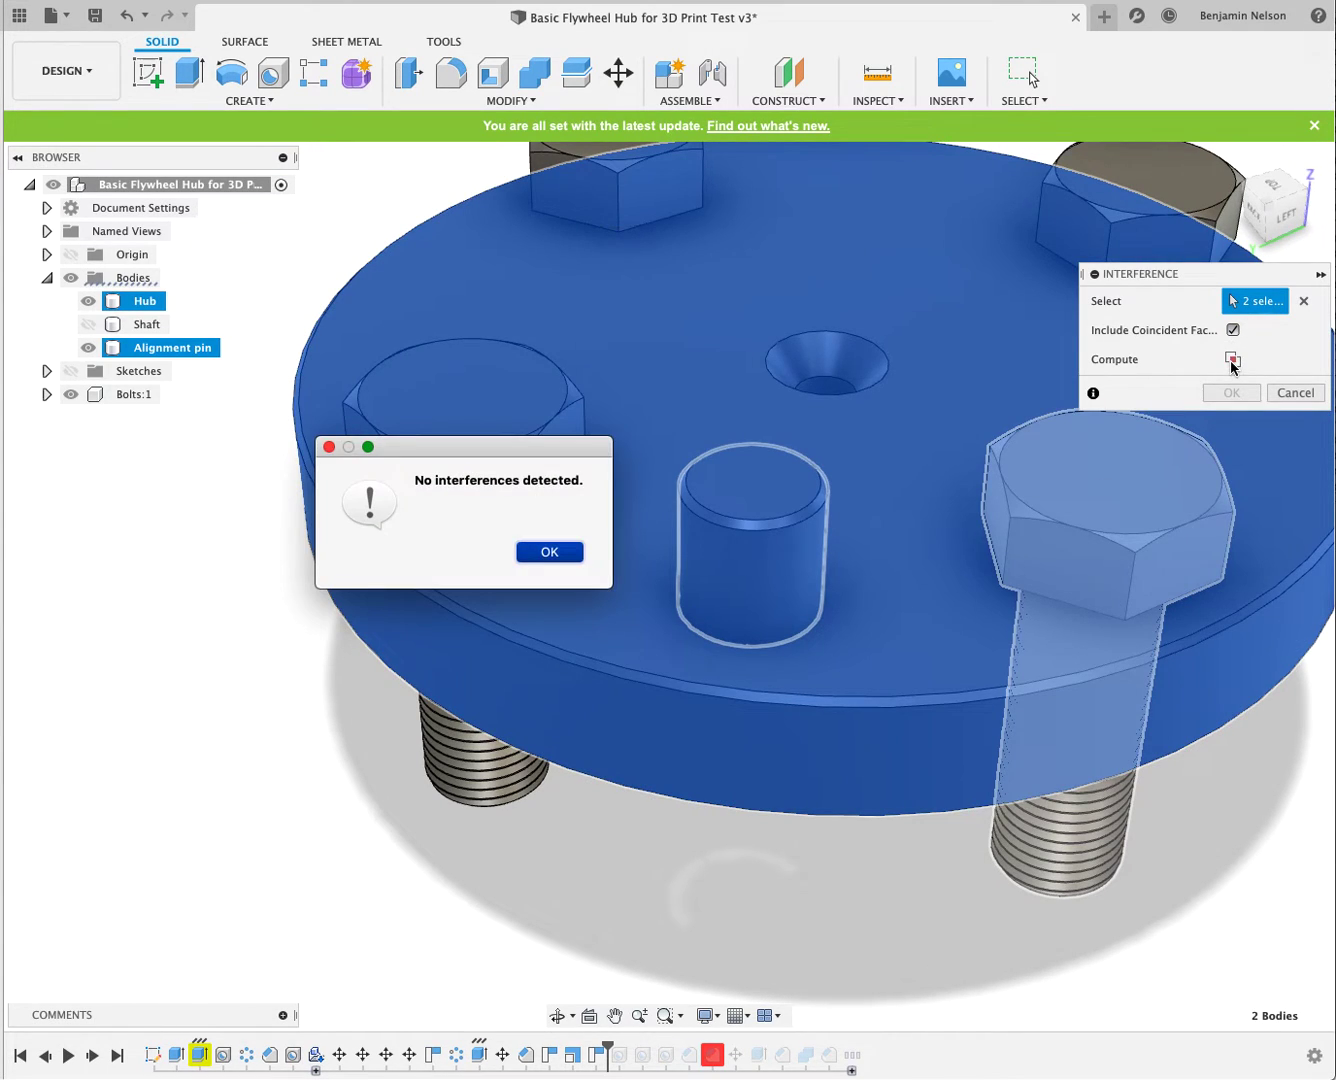
mouse_move(476, 523)
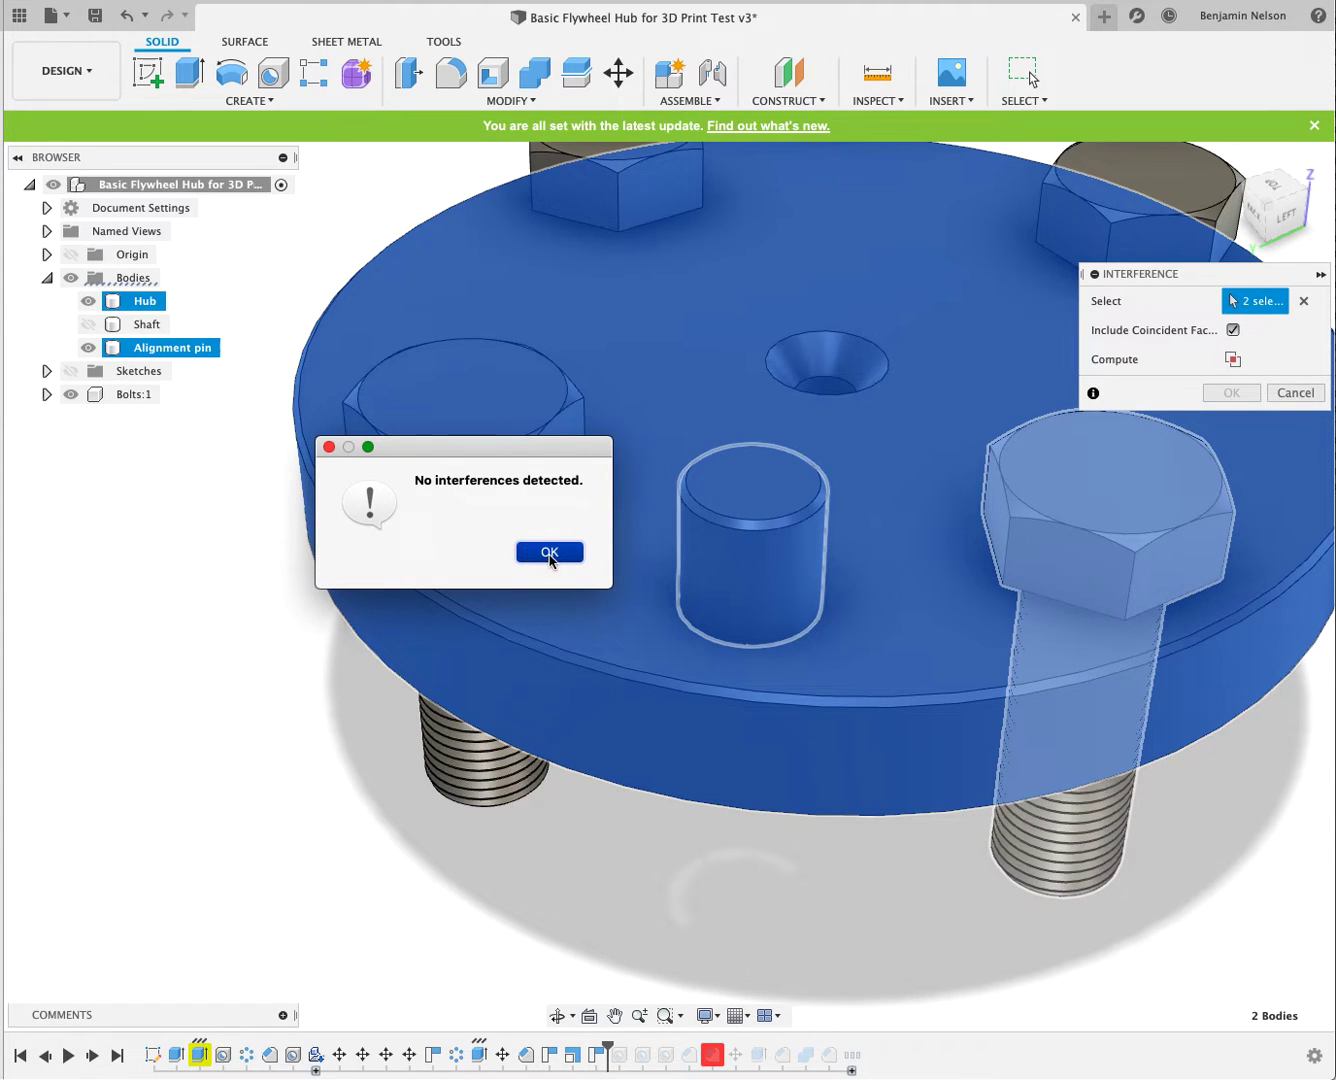
left_click(549, 552)
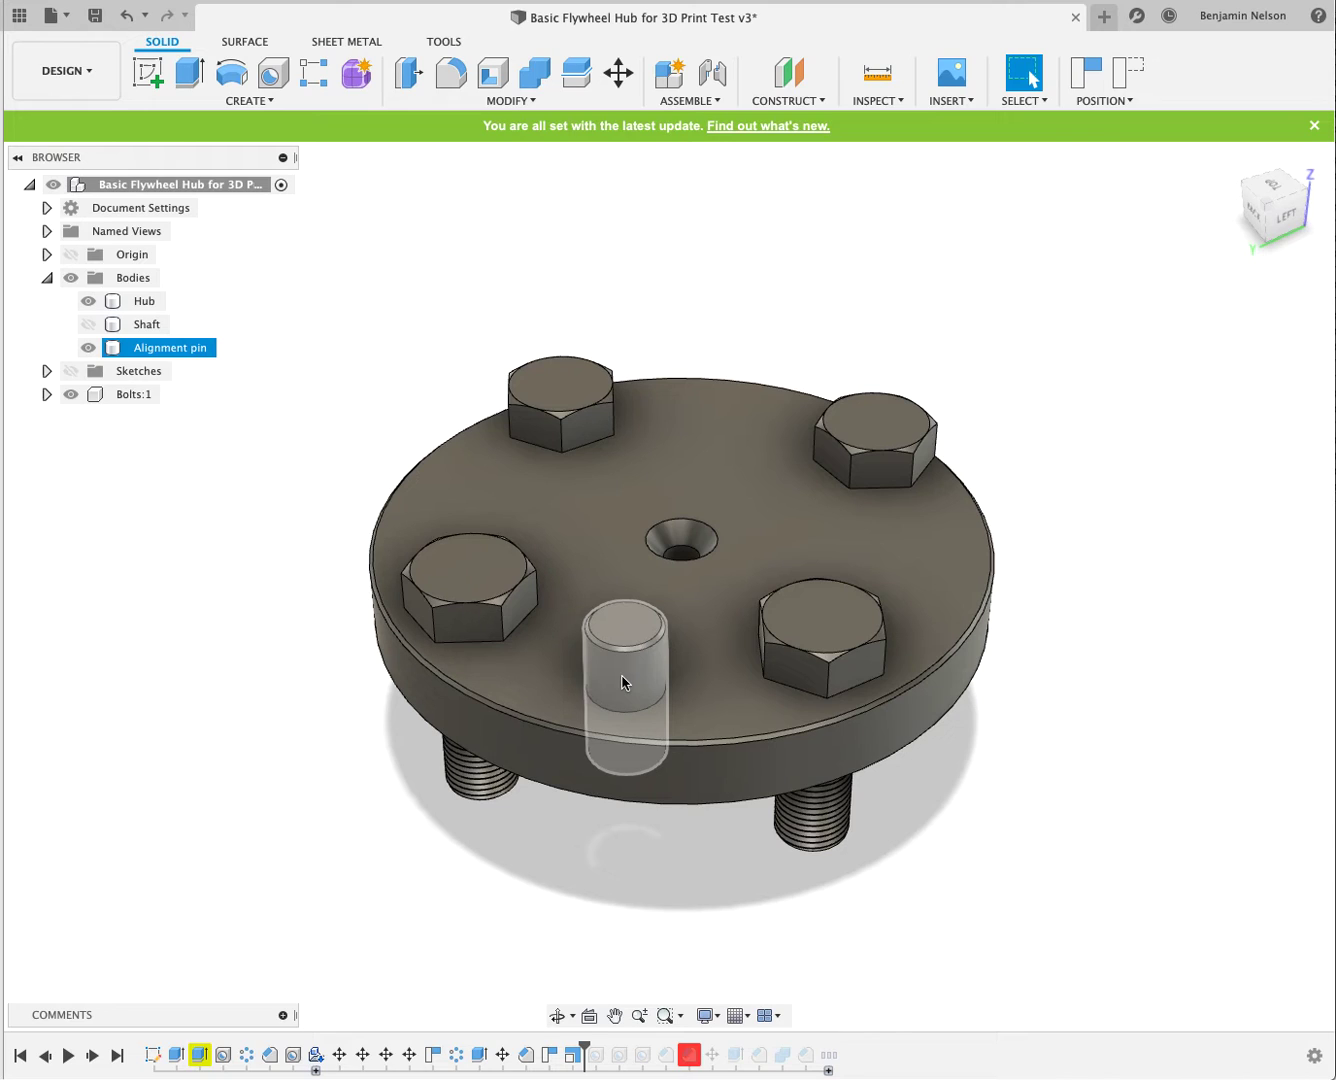
left_click(144, 300)
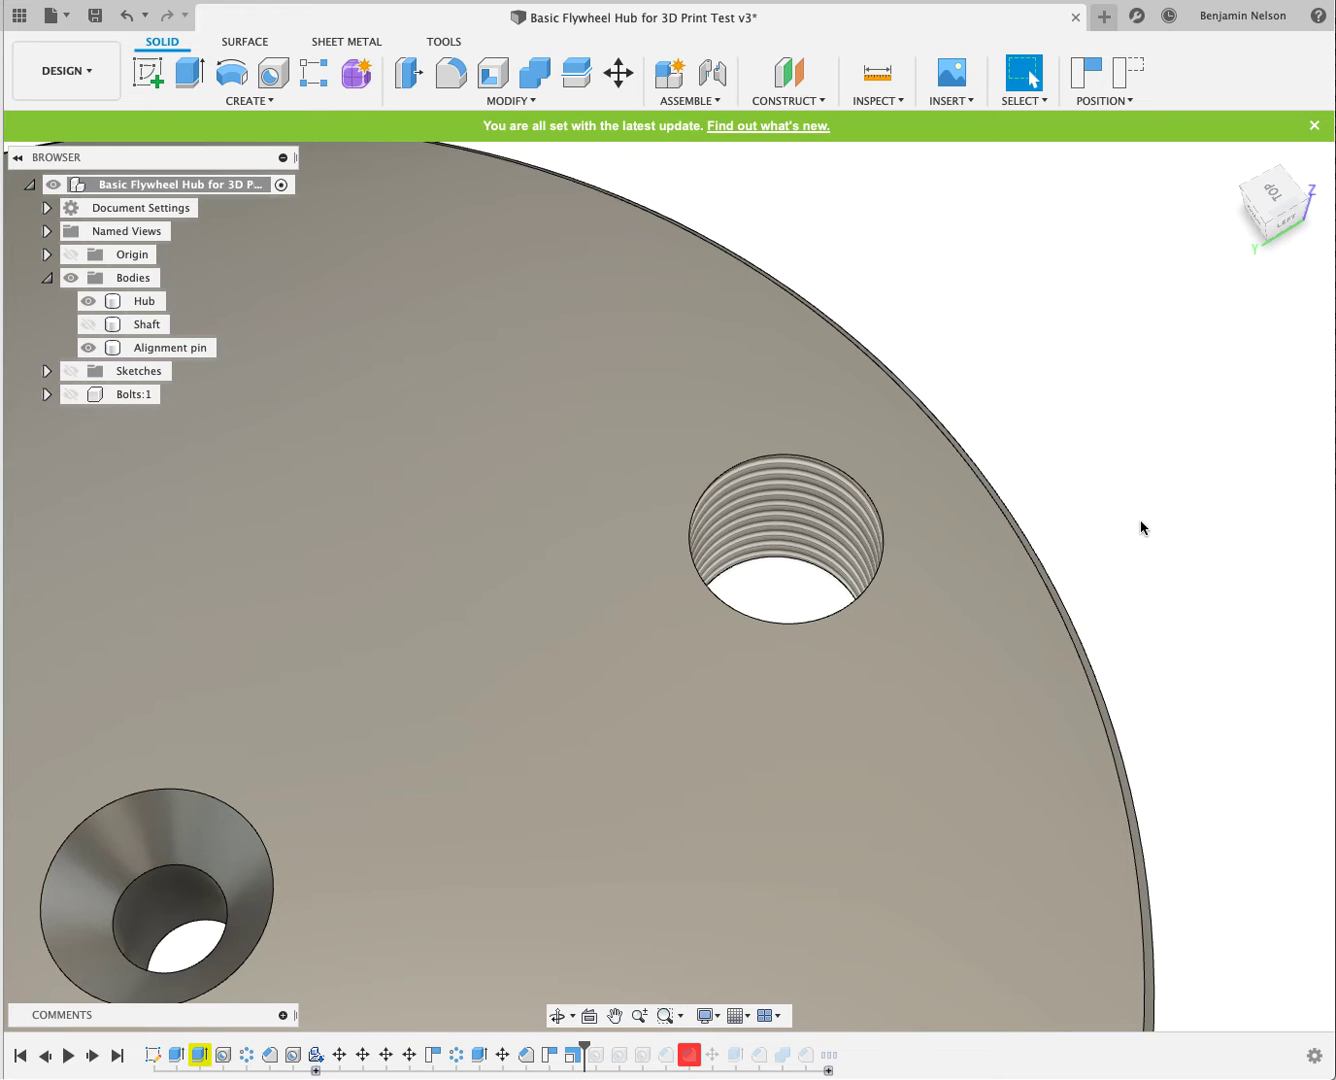
left_click(144, 300)
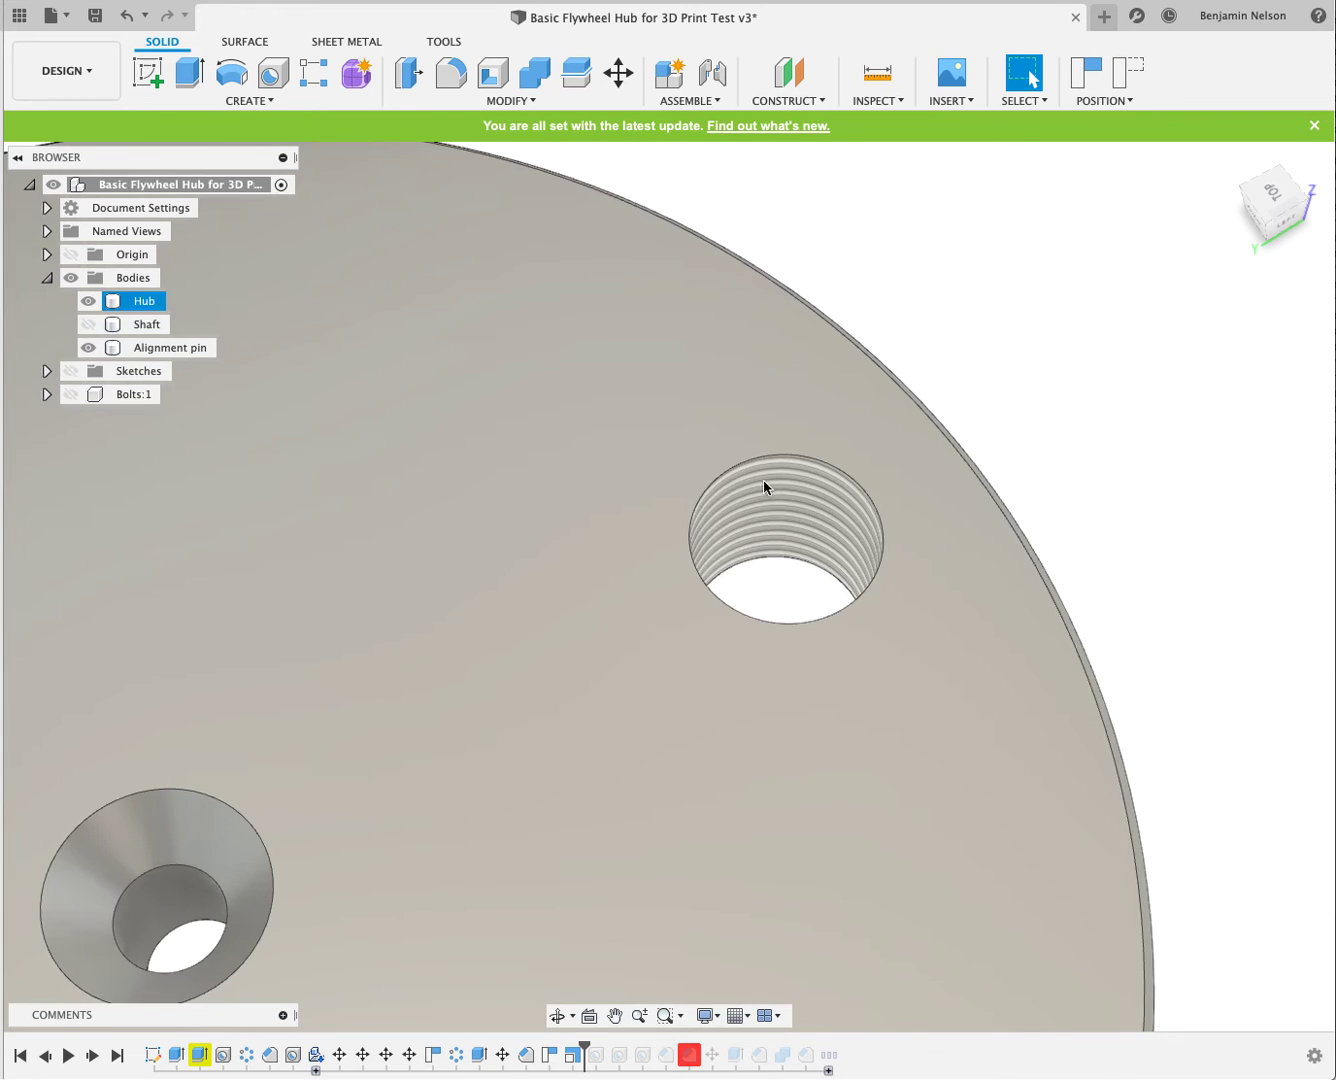
mouse_move(740, 671)
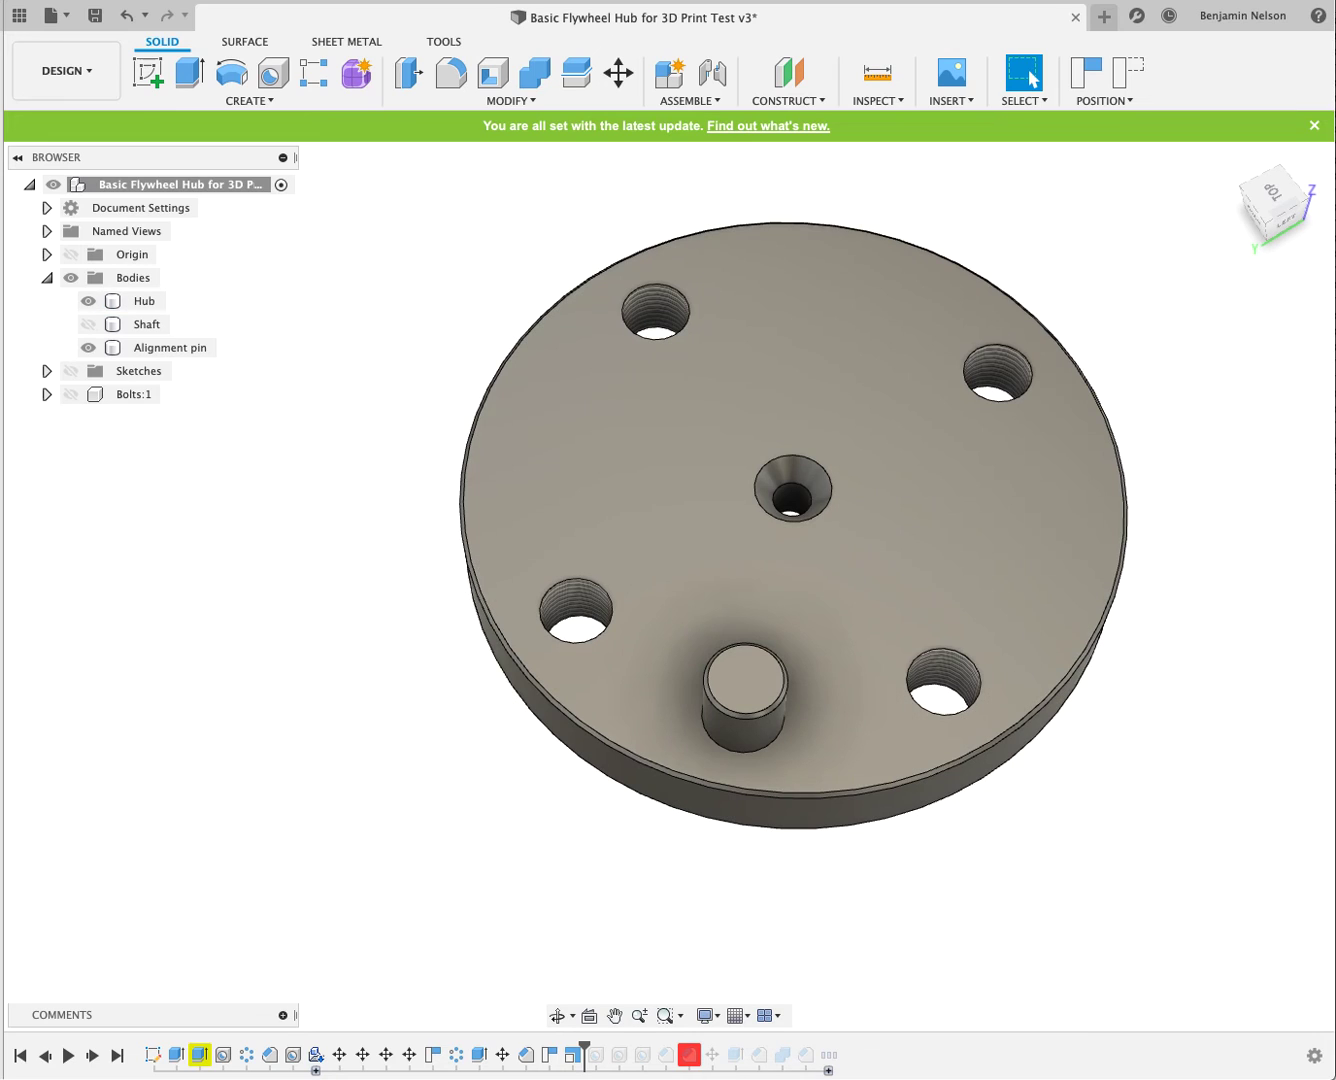
left_click(88, 394)
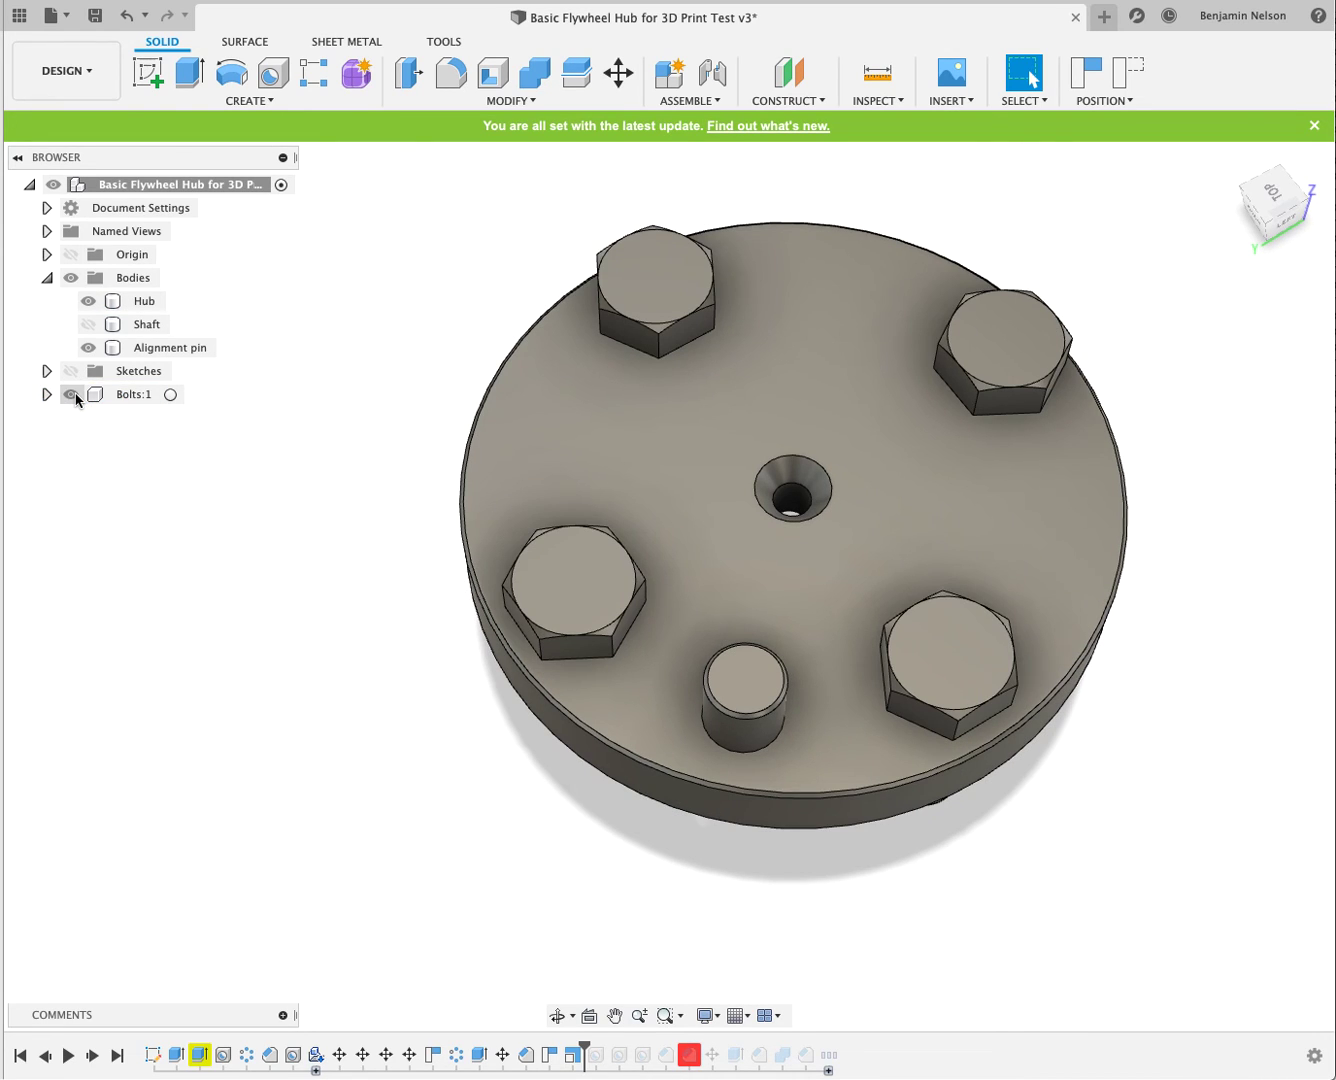